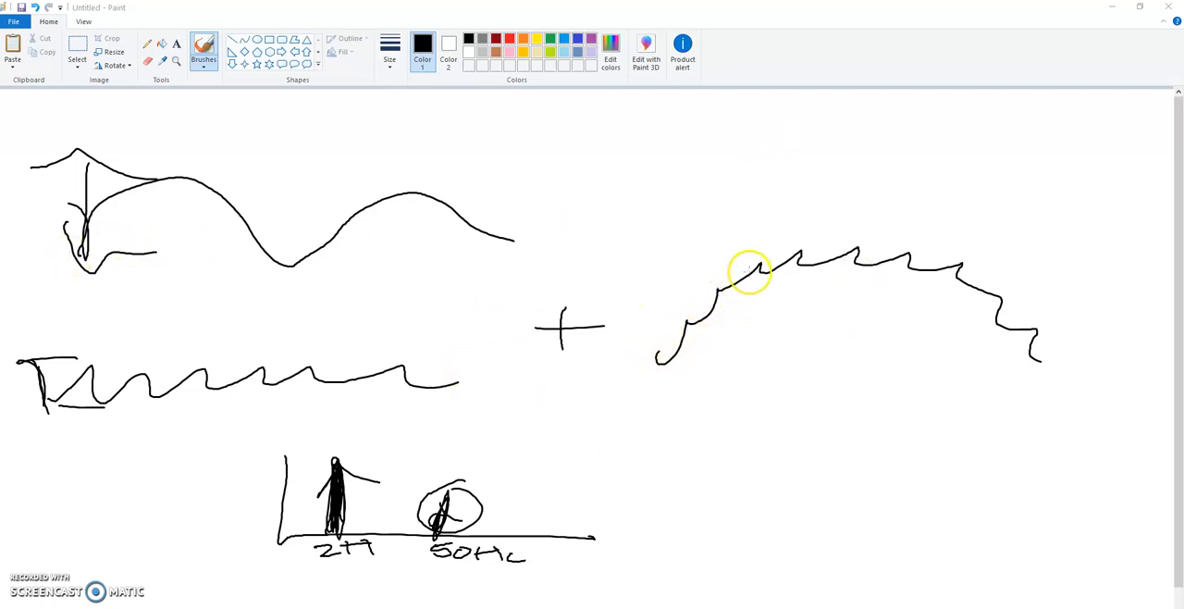
mouse_move(798, 281)
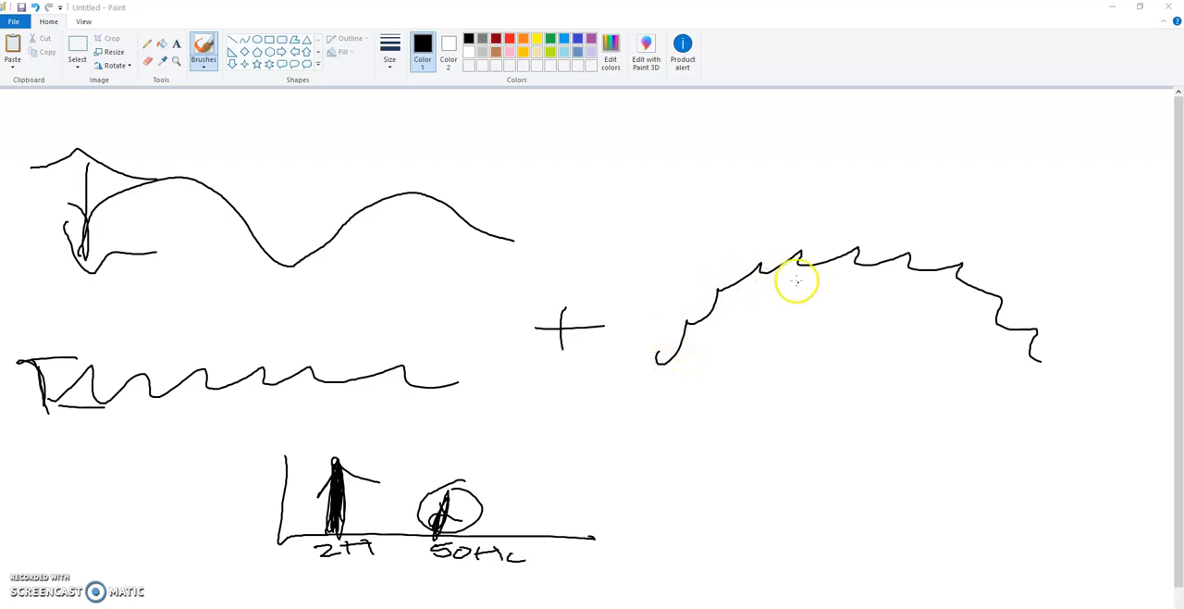
mouse_move(581, 463)
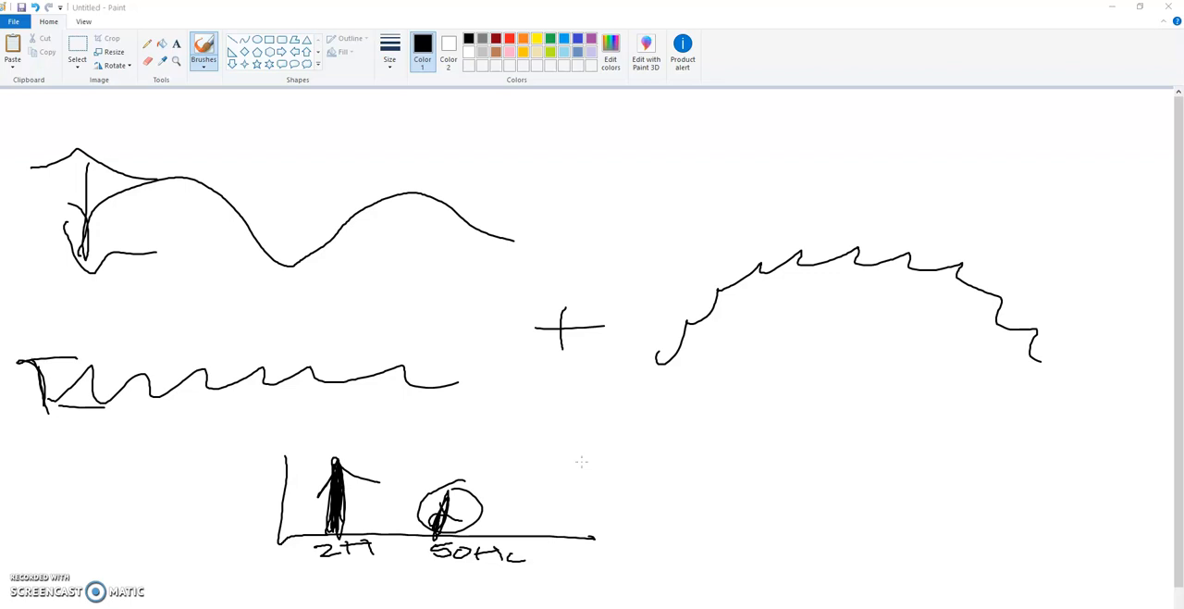
mouse_move(724, 301)
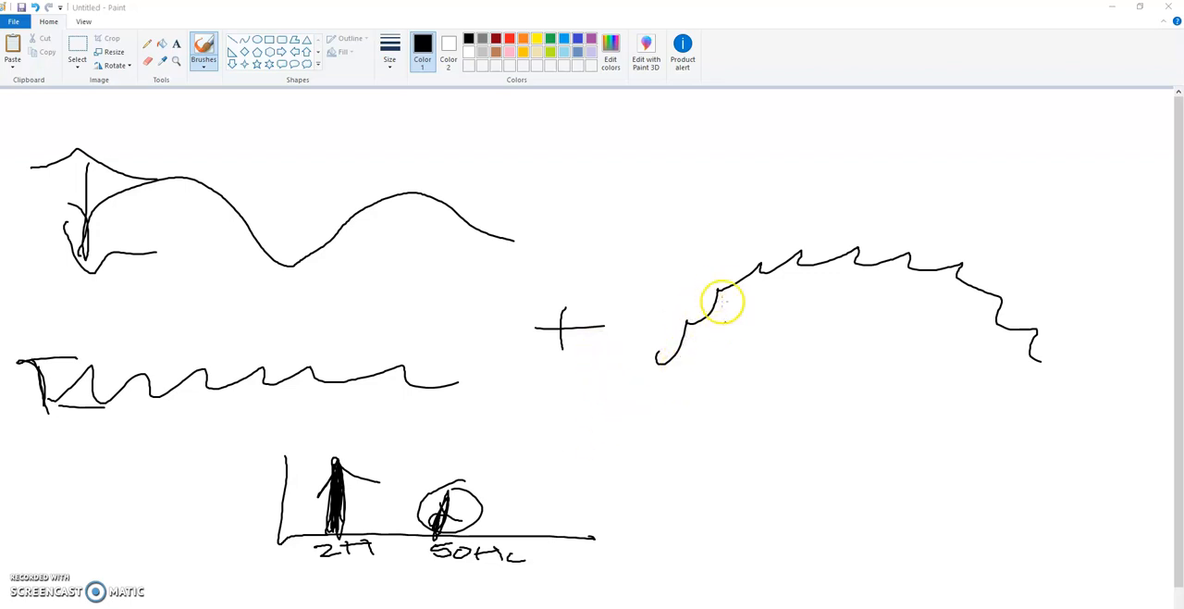
mouse_move(720, 347)
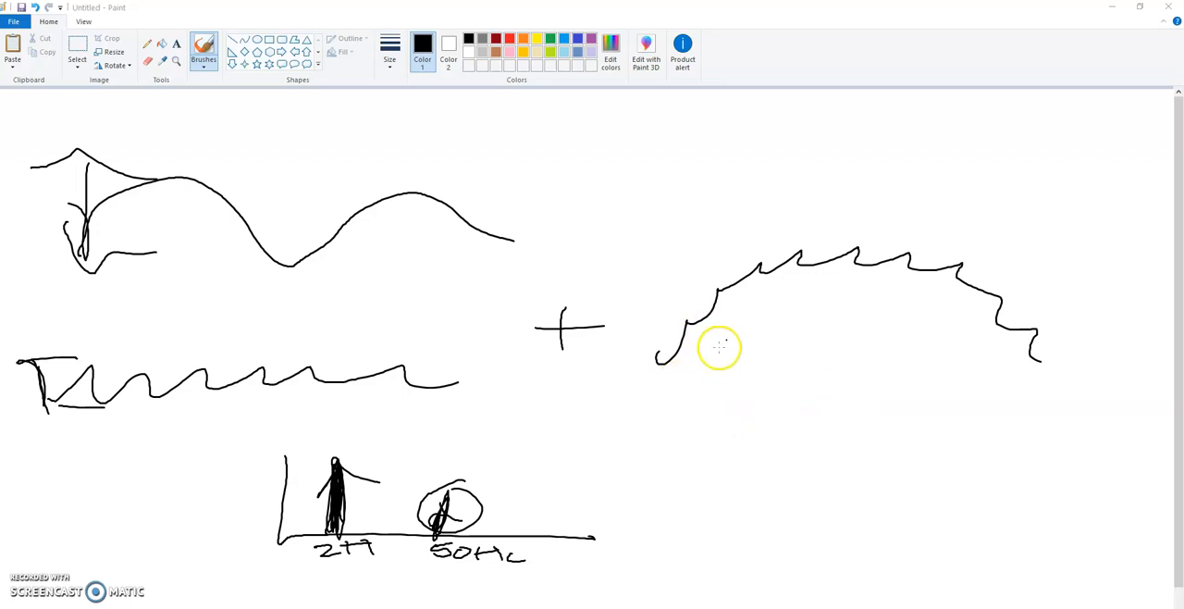
mouse_move(601, 392)
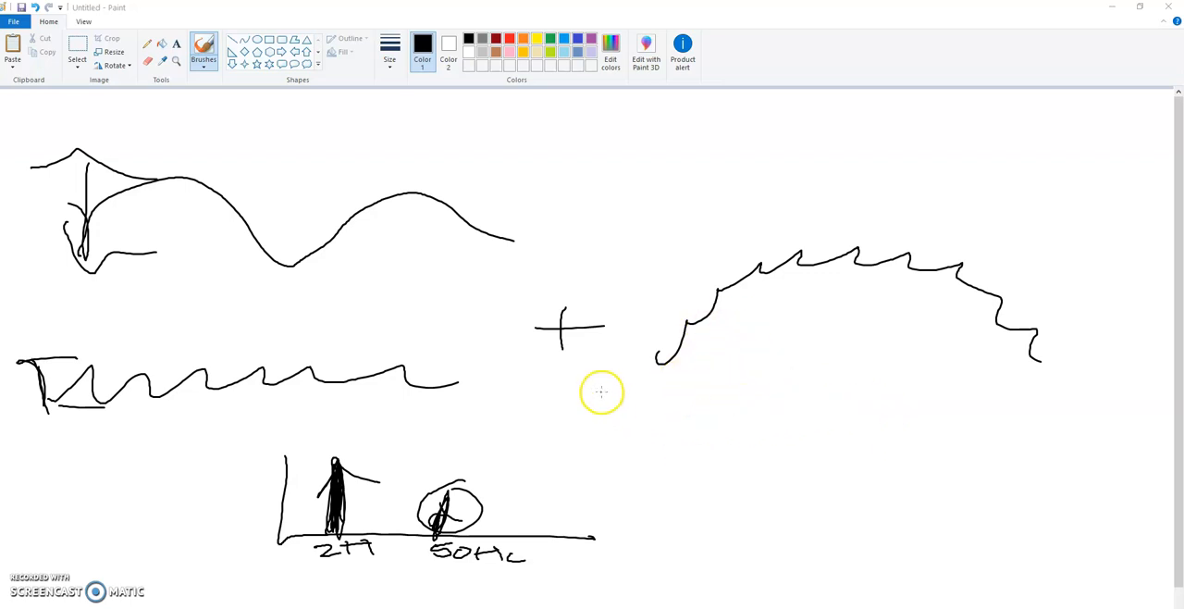
mouse_move(21, 485)
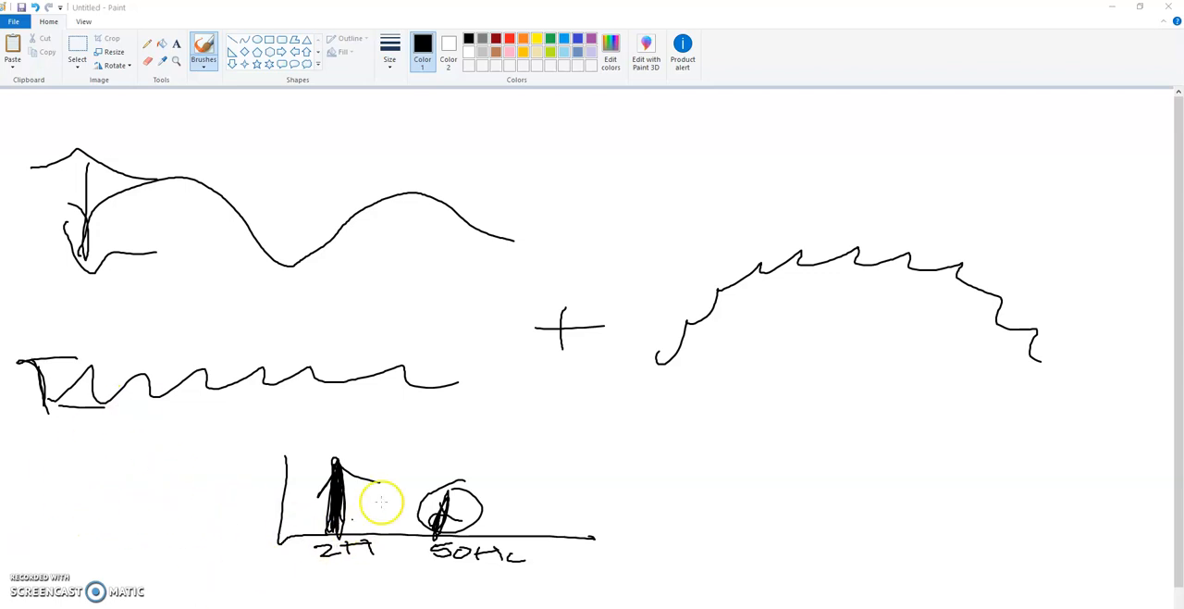
mouse_move(670, 525)
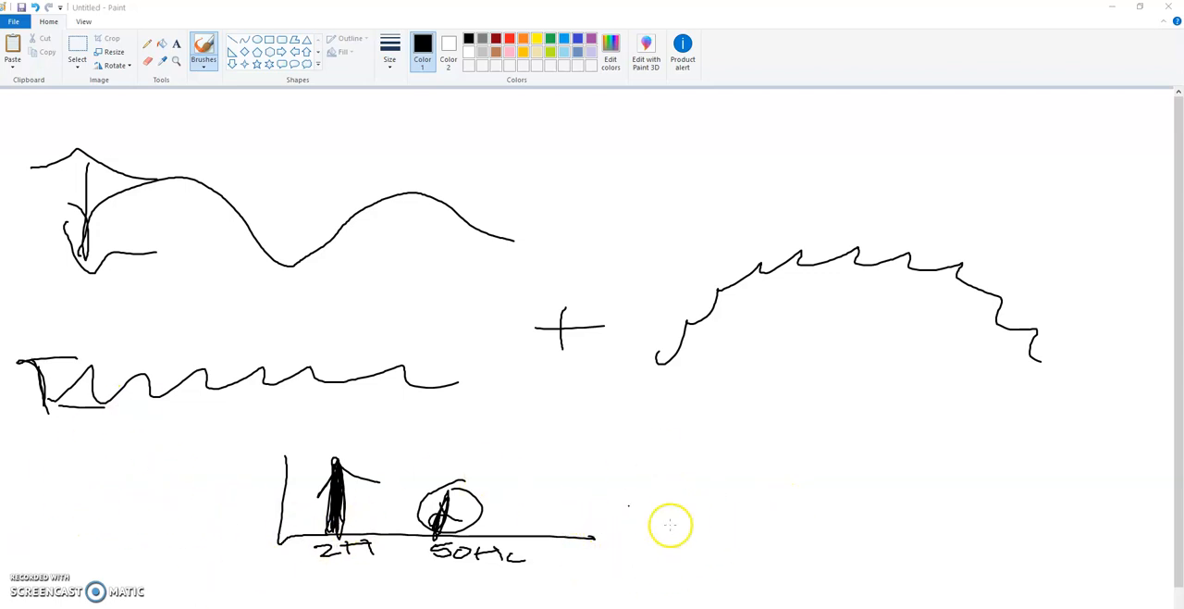
mouse_move(662, 309)
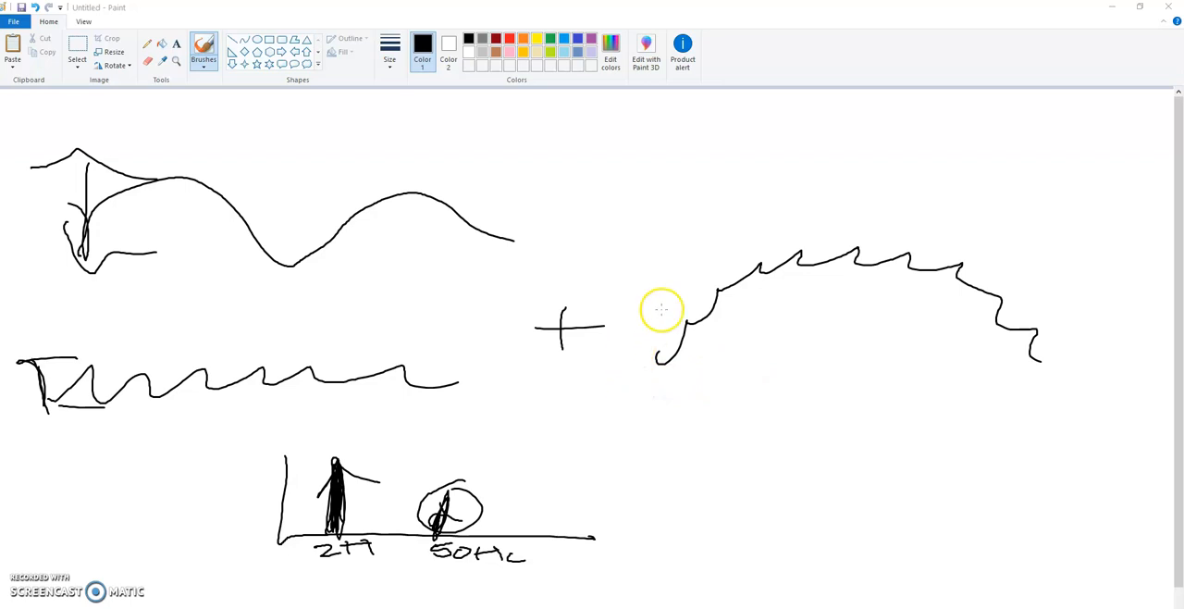
mouse_move(720, 339)
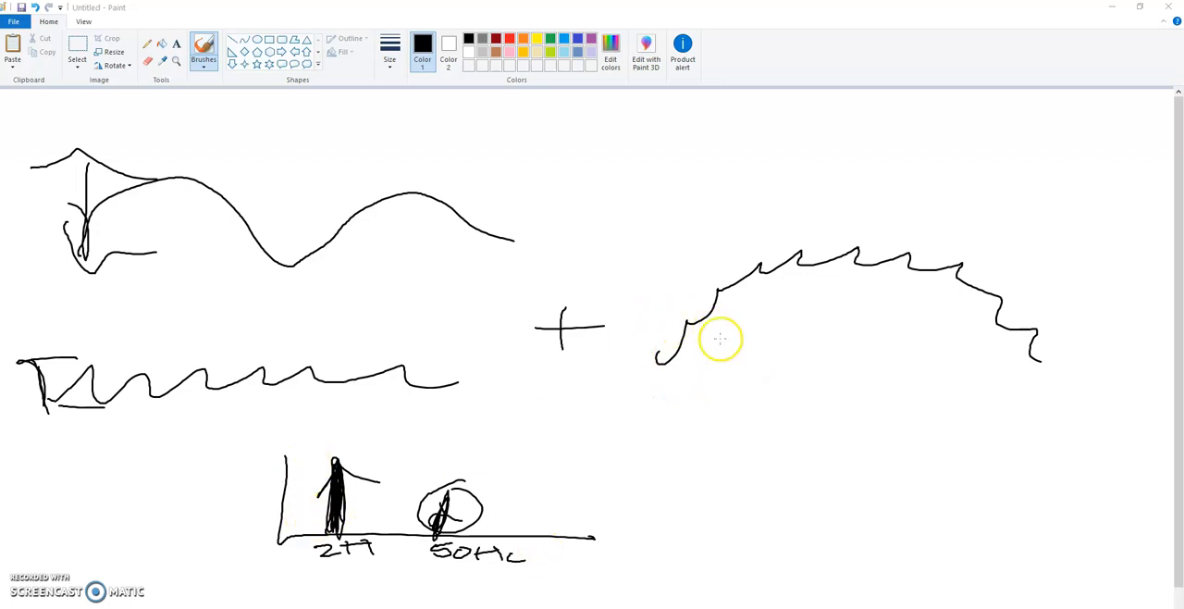
mouse_move(329, 326)
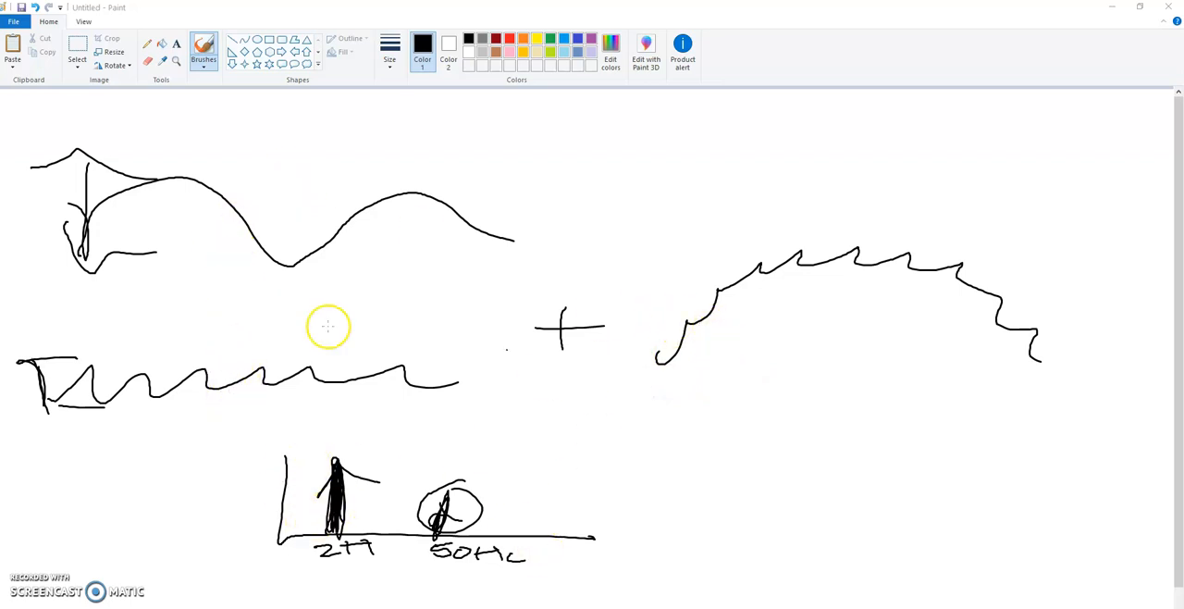
mouse_move(453, 489)
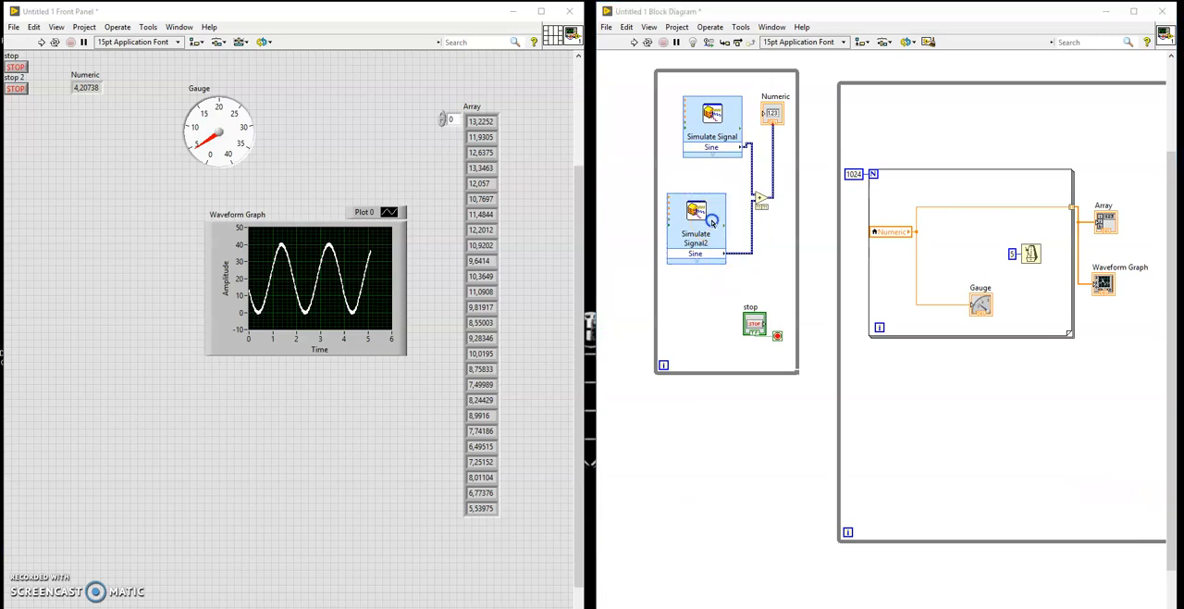
Edit the Frequency (Hz) of Simulate Signal2 in its Configure Simulate Signal dialog
double_click(696, 218)
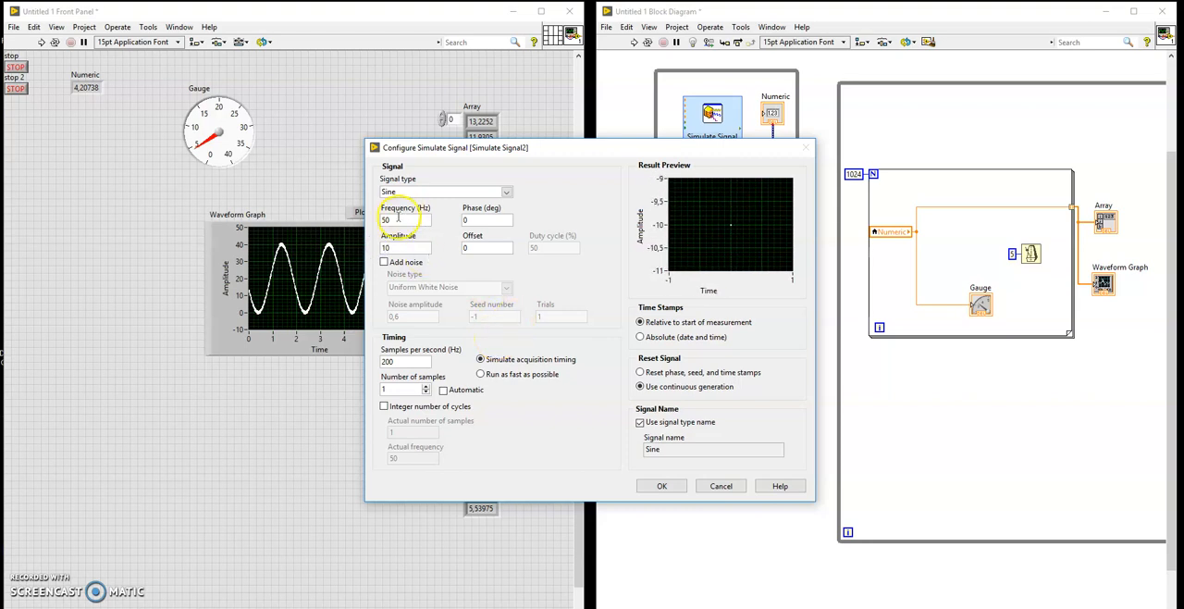
left_click(663, 485)
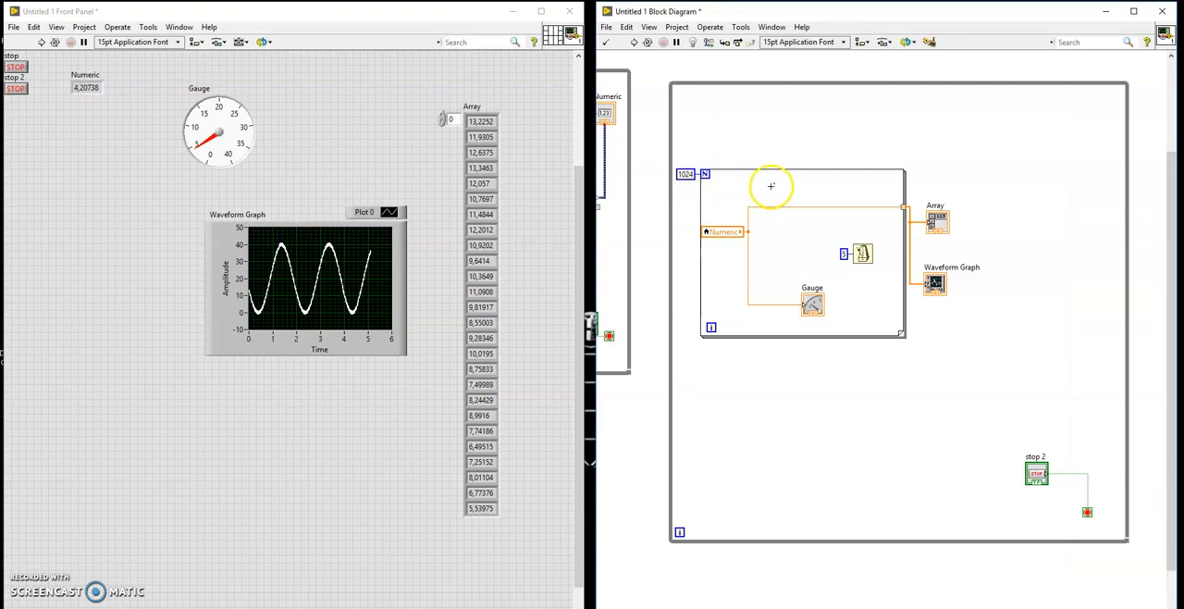
mouse_move(672, 239)
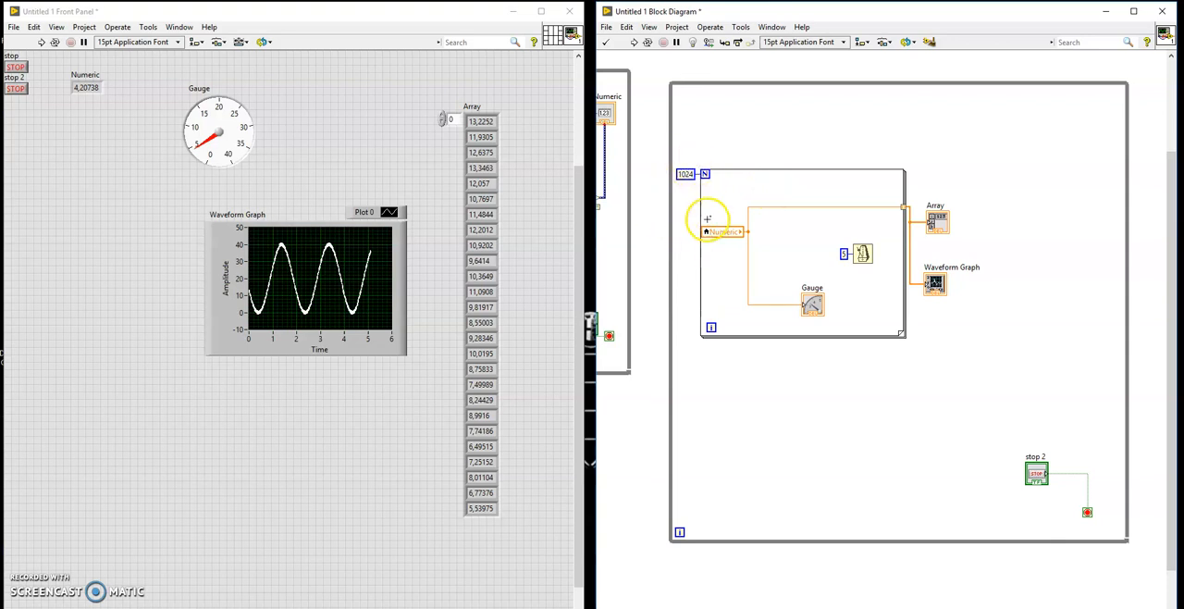
mouse_move(681, 181)
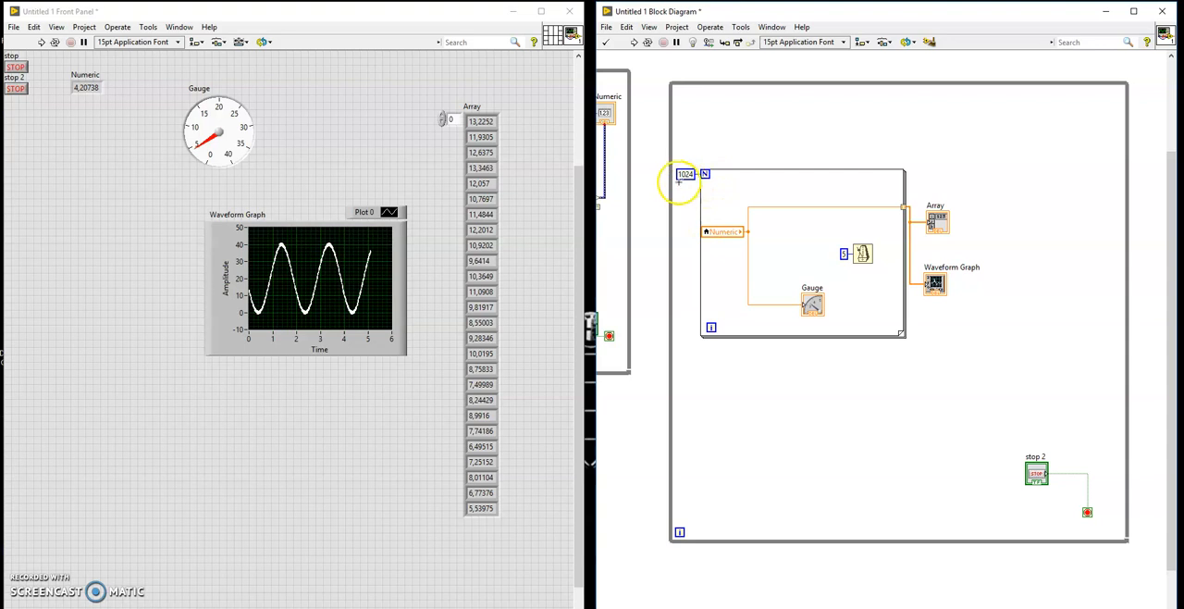
mouse_move(940, 363)
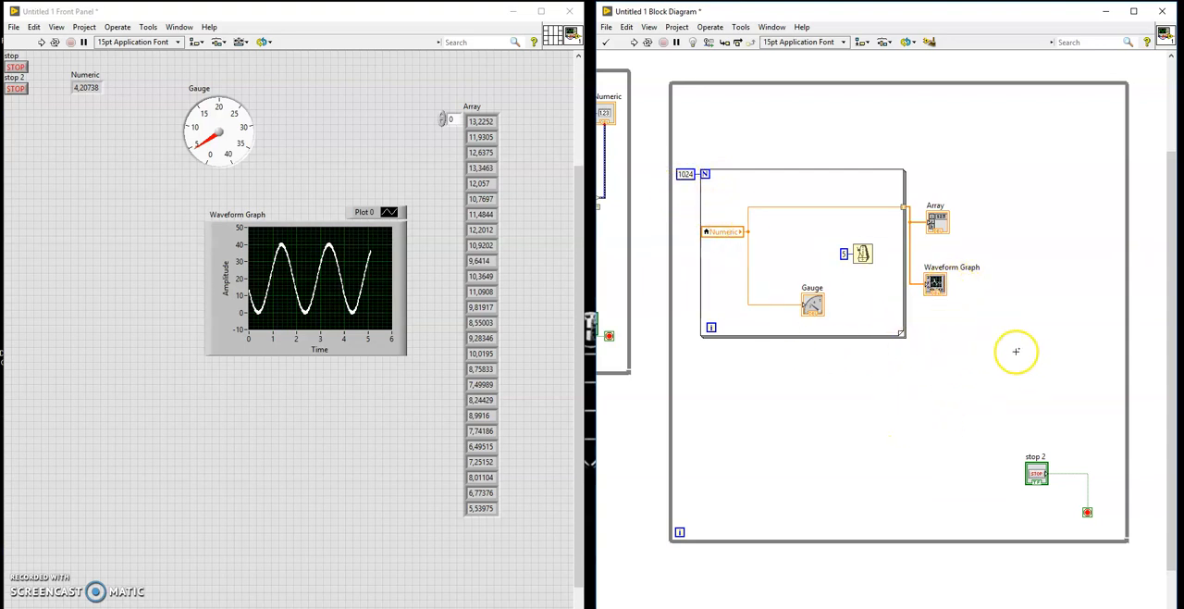
mouse_move(659, 192)
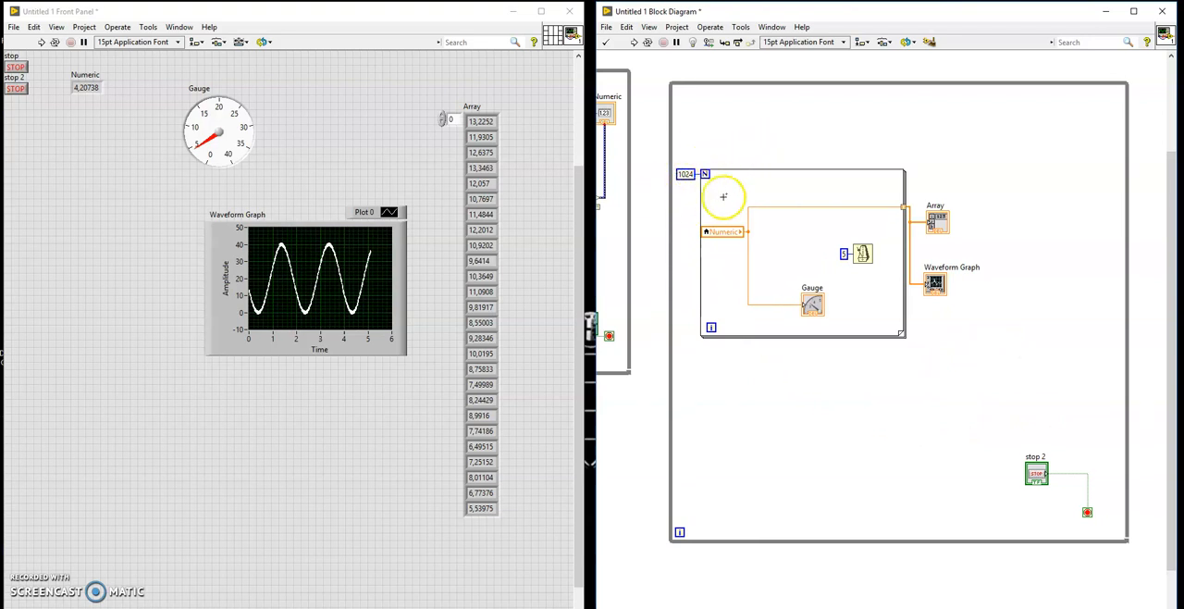
mouse_move(674, 426)
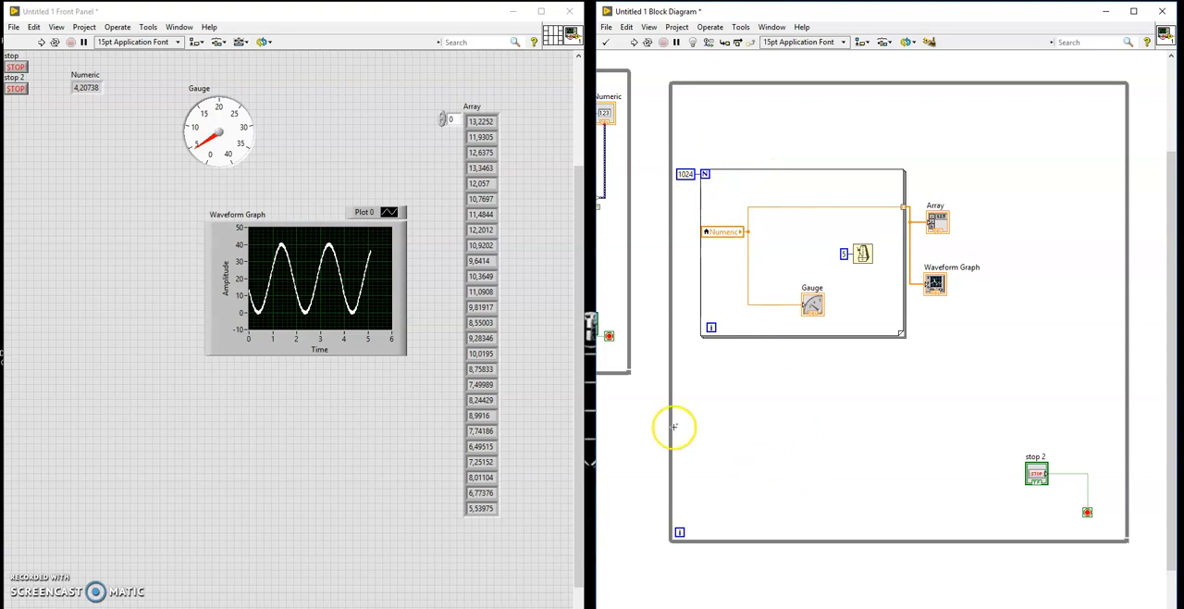
Run the VI to display the dense summed sine waveform, then abort execution
left_click(41, 40)
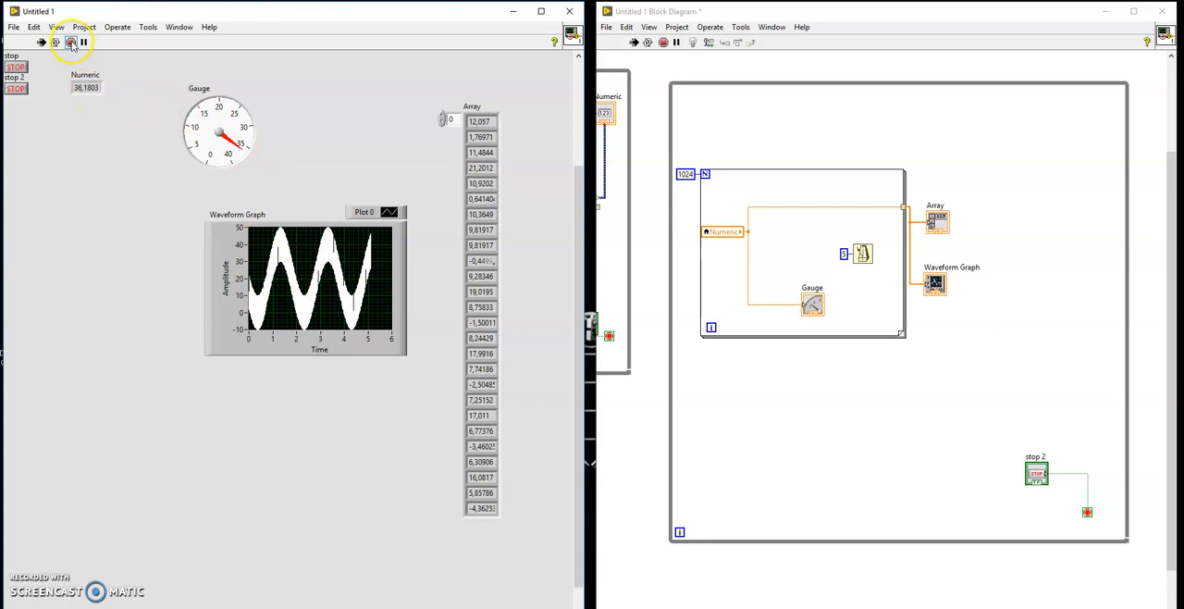
left_click(71, 42)
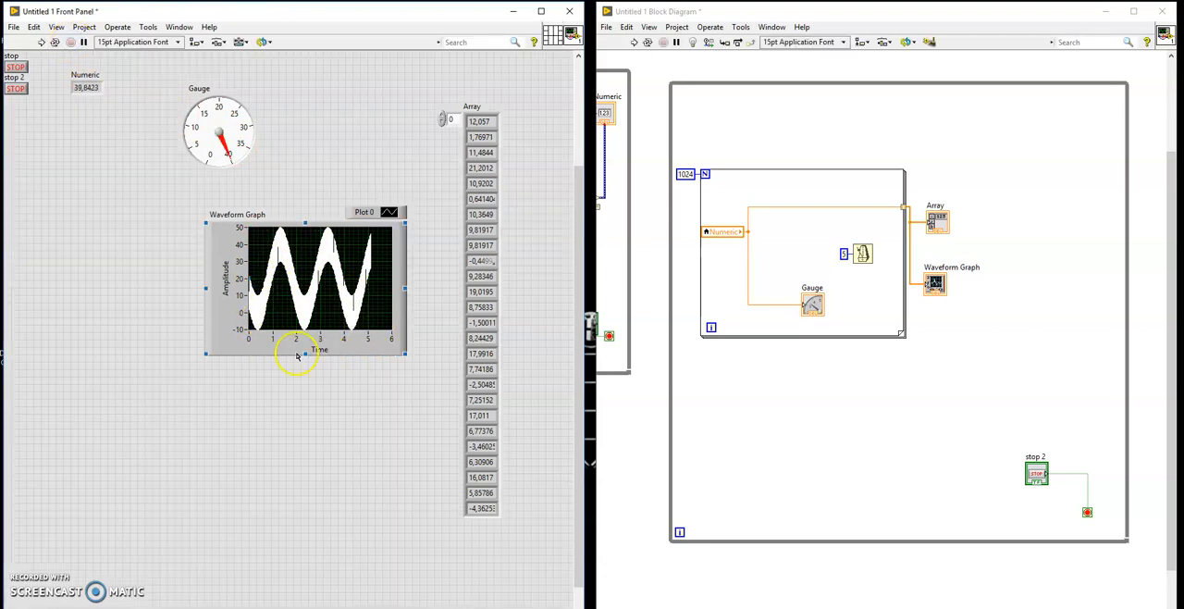
mouse_move(337, 344)
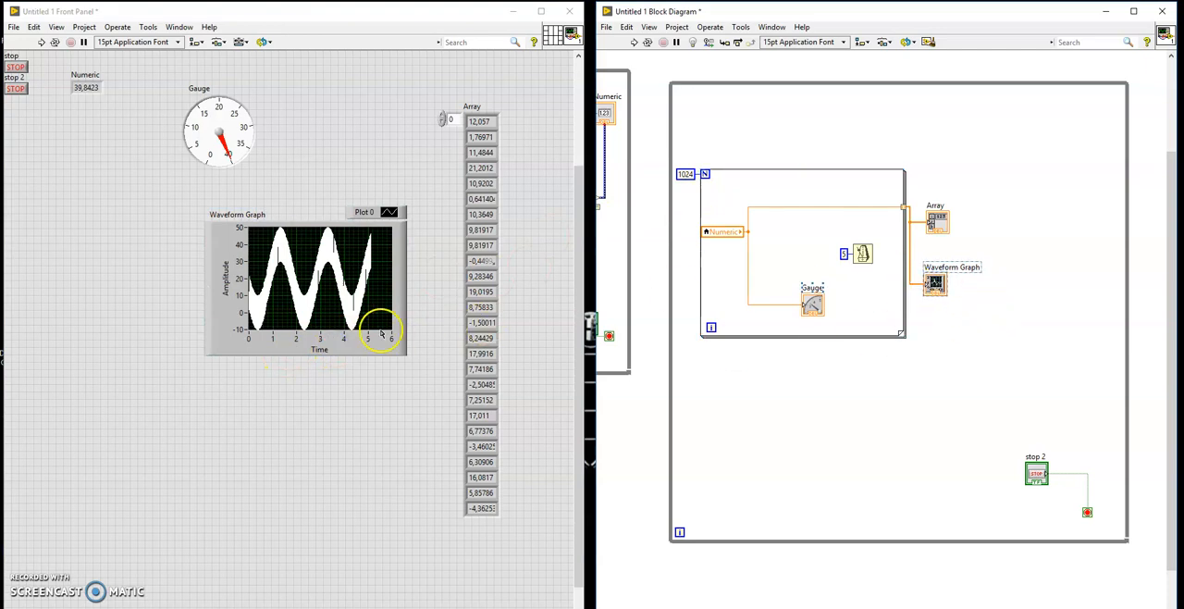
Apply a new Time-axis multiplier so the graph spans about 0 to 1200, then rerun the VI
right_click(380, 331)
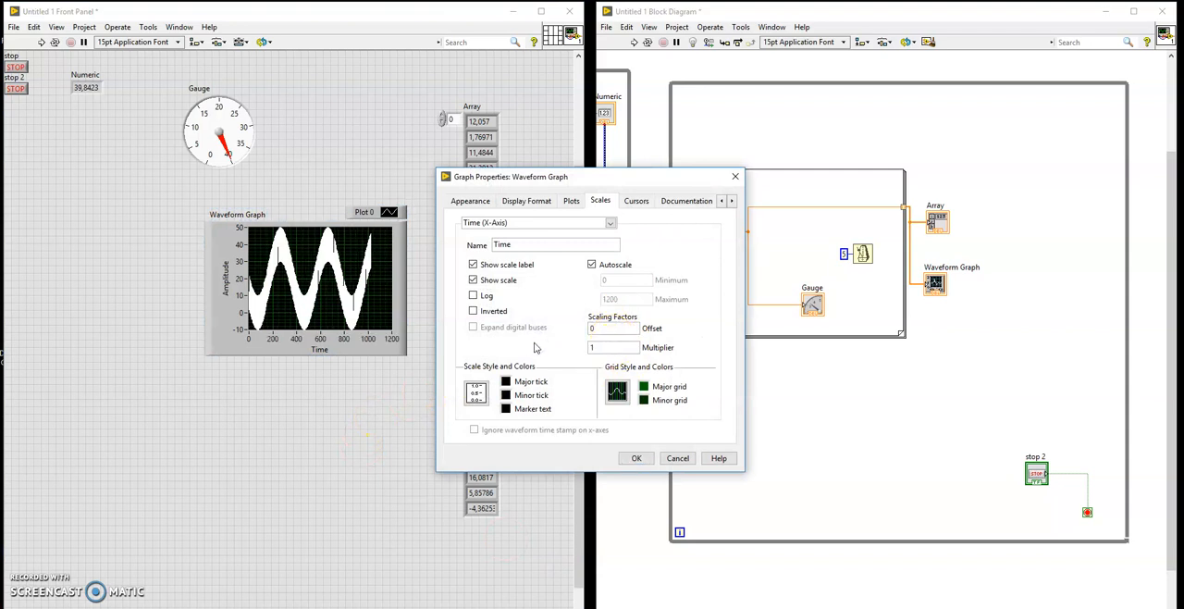
left_click(636, 457)
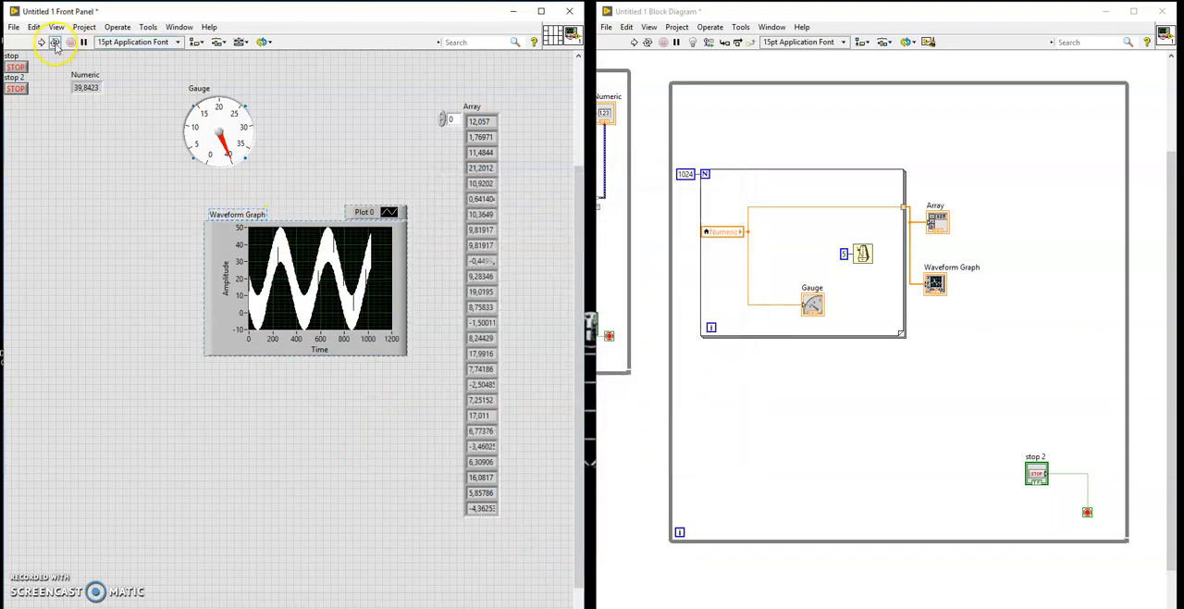
left_click(53, 41)
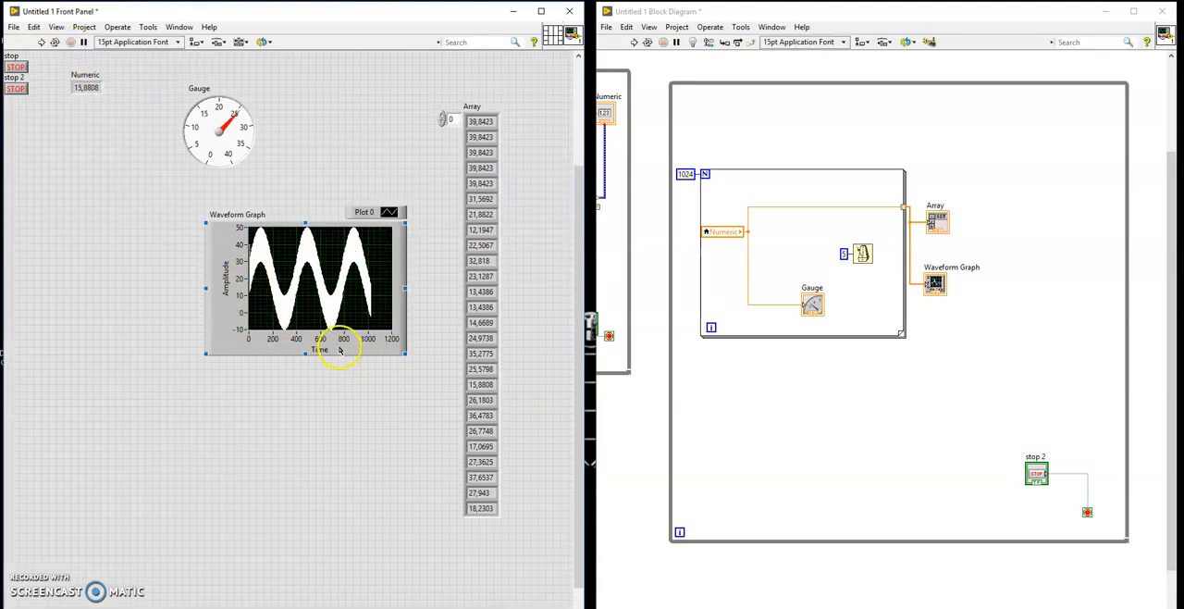
mouse_move(340, 361)
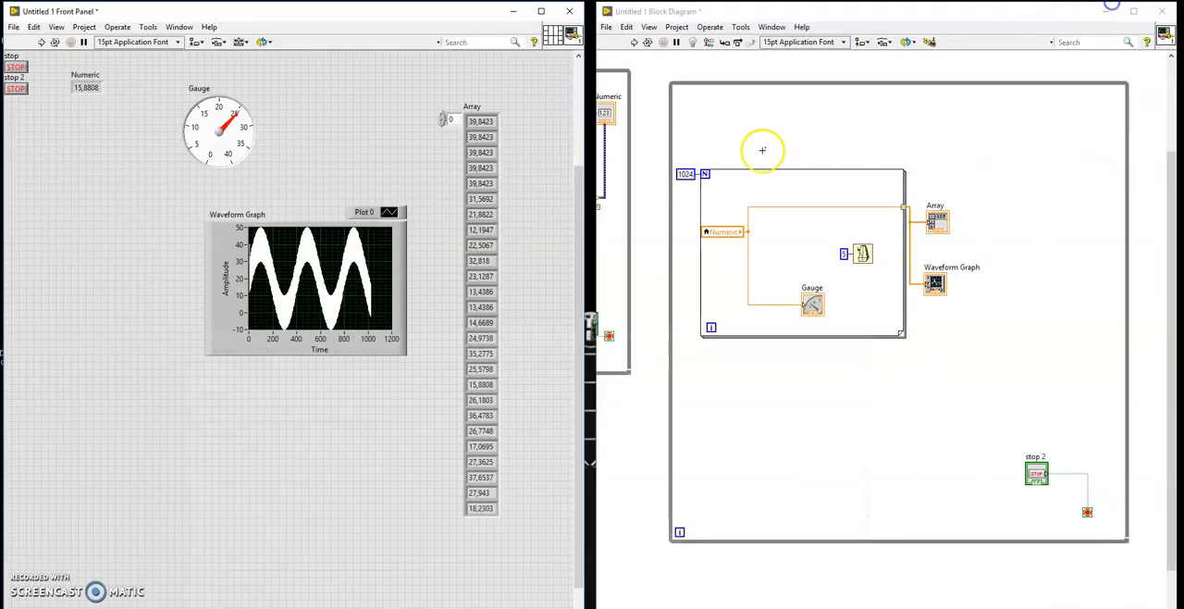
mouse_move(835, 267)
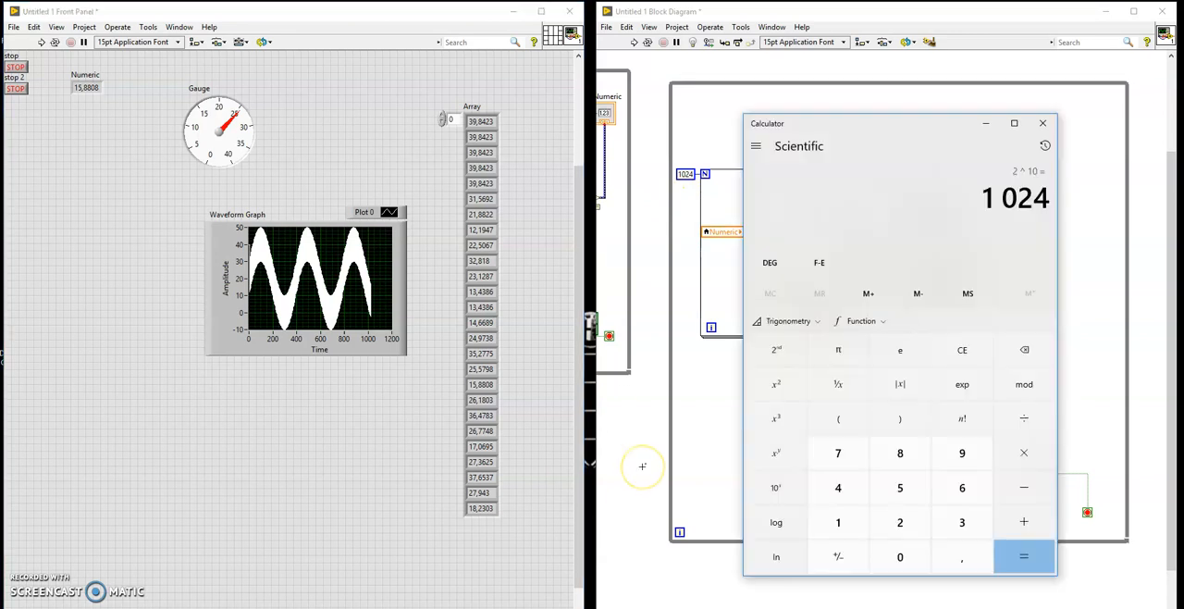
Set the Time (X-axis) multiplier to 0.005 so the axis reads about 0 to 6
left_click(1024, 555)
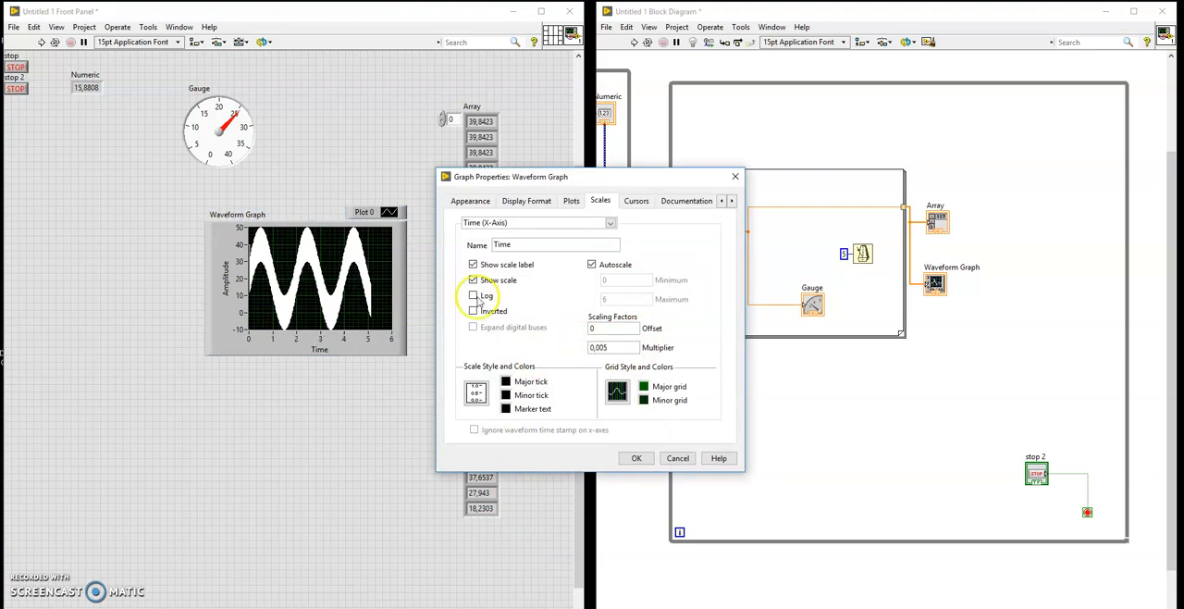
left_click(636, 458)
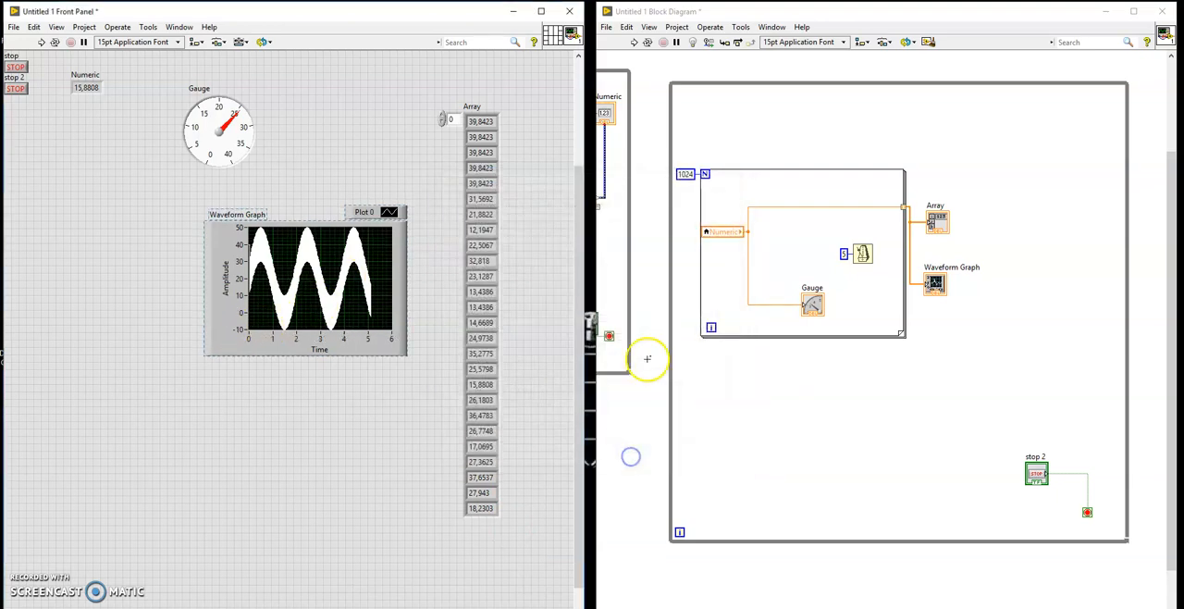
mouse_move(860, 203)
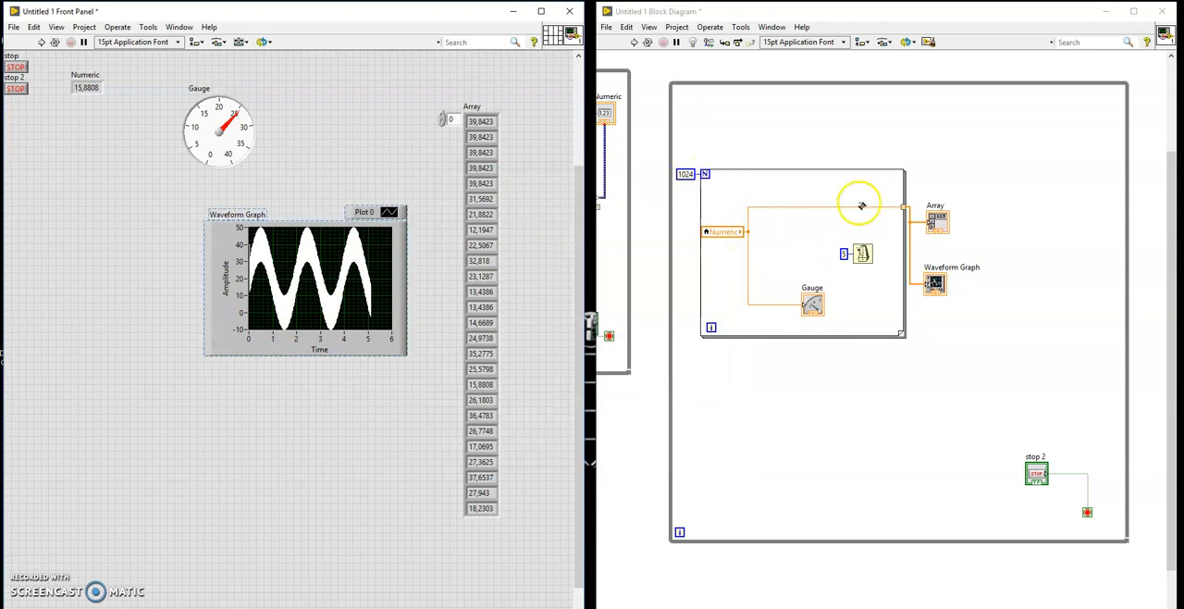
mouse_move(832, 255)
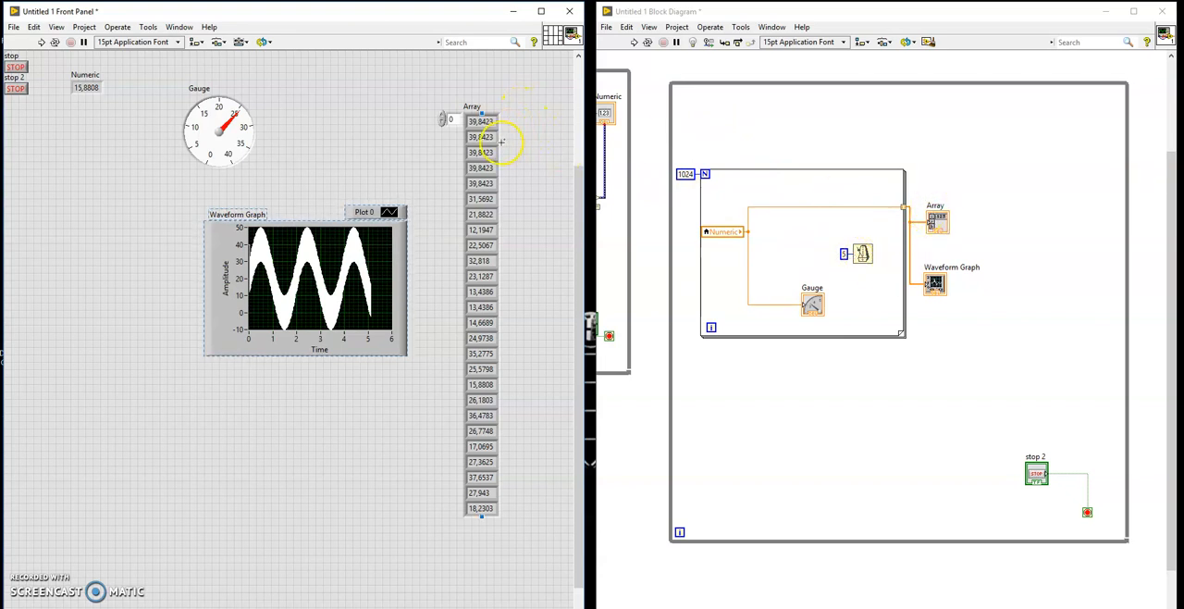
mouse_move(481, 137)
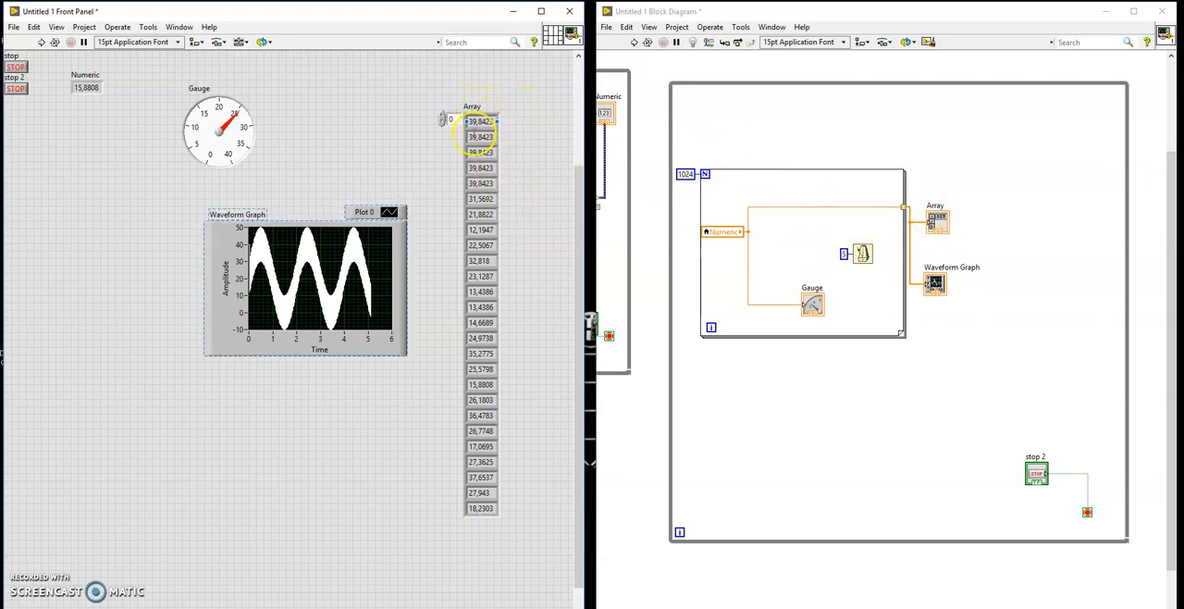
Run the VI again so the gauge, numeric, array and graph update with fresh values
left_click(333, 342)
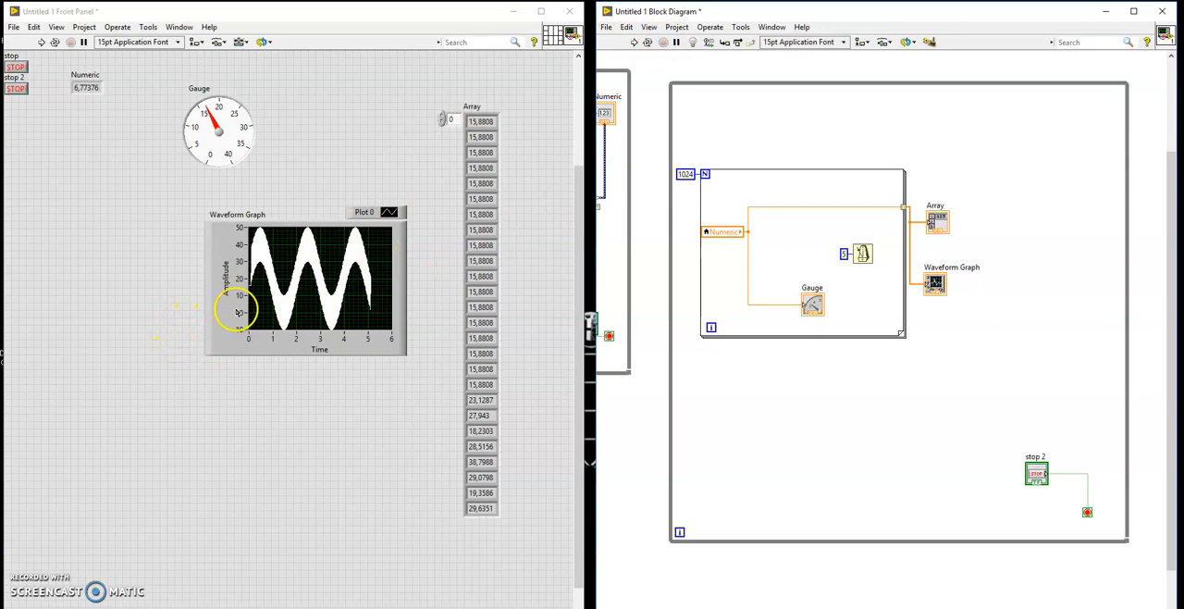
mouse_move(945, 348)
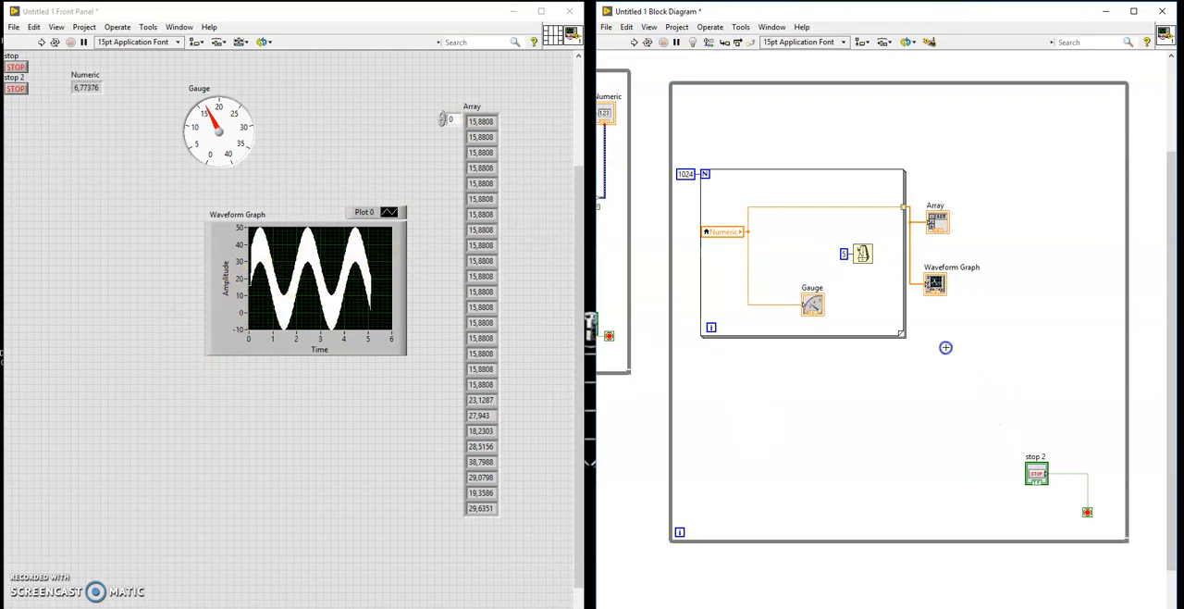
Scroll the Mathcad FFT worksheet down to the Fourier transform magnitude plot against freq(k)
right_click(946, 347)
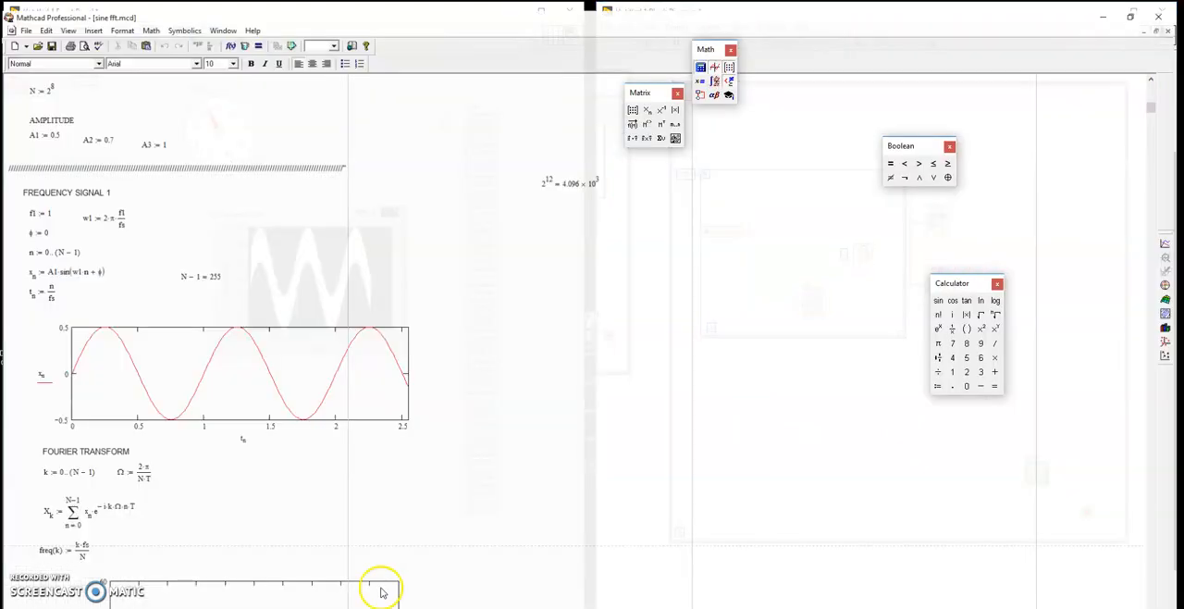
scroll("down", 3)
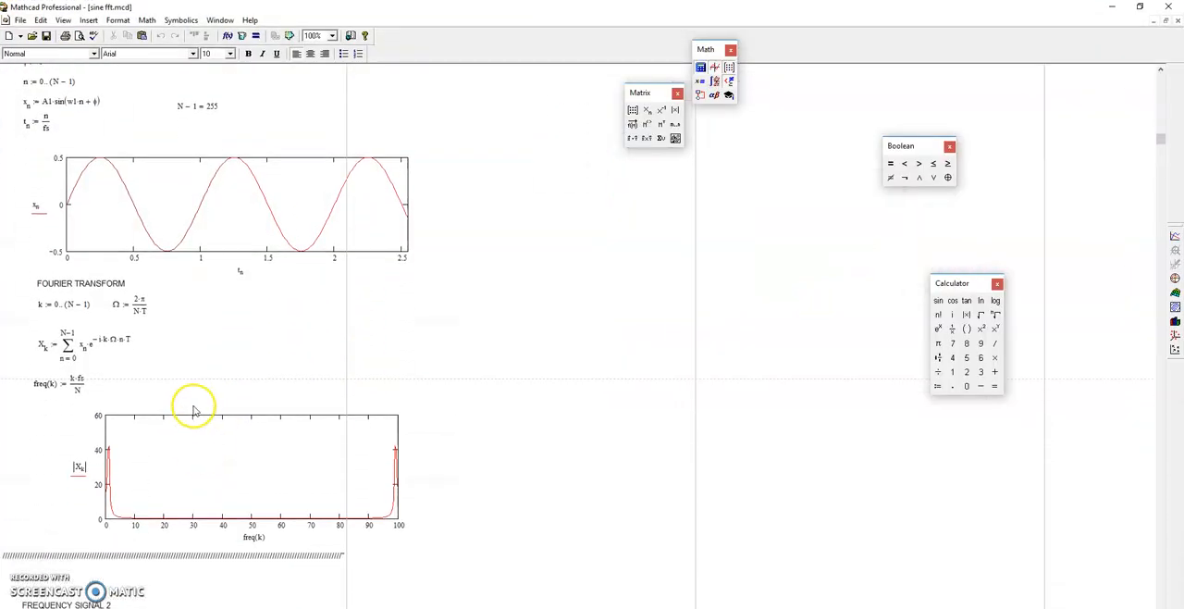
scroll("down", 3)
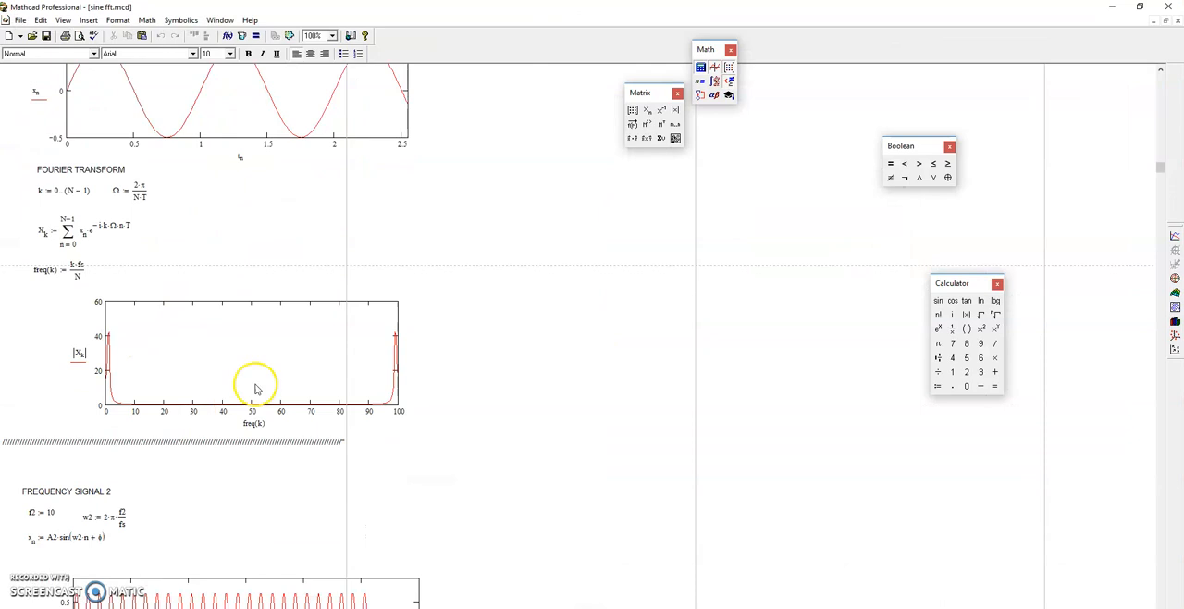
mouse_move(69, 281)
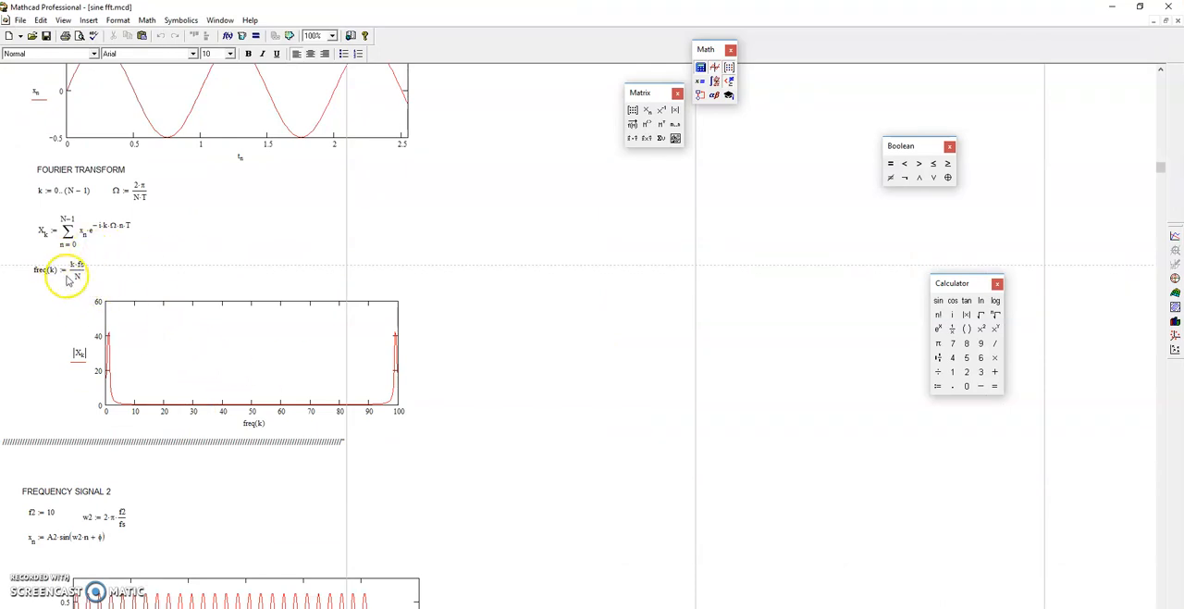
mouse_move(1164, 52)
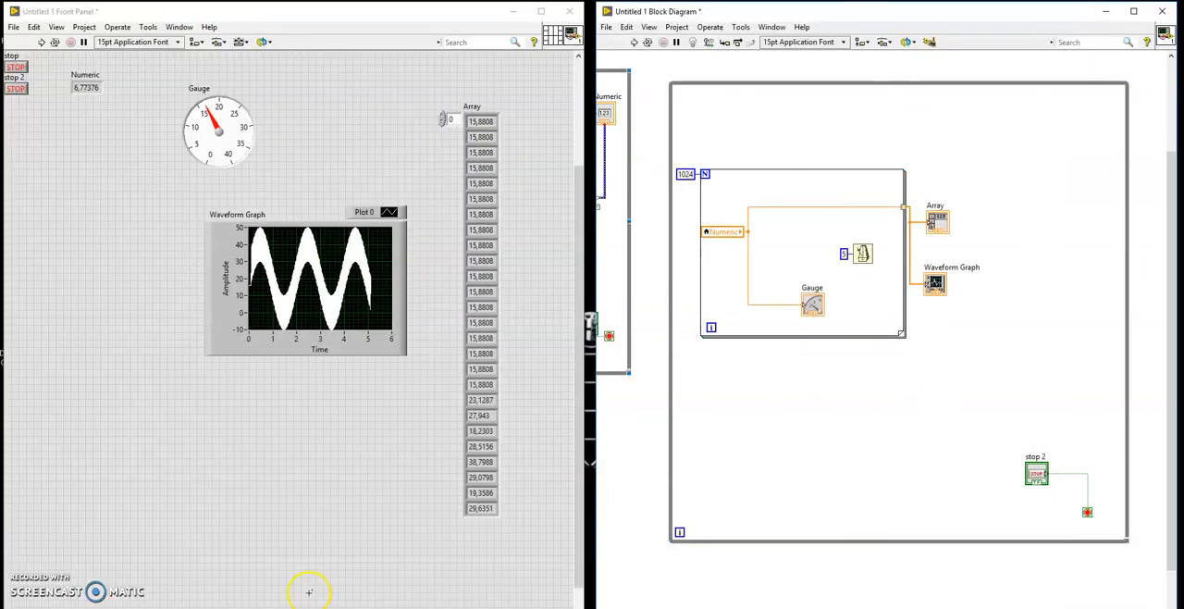
mouse_move(944, 336)
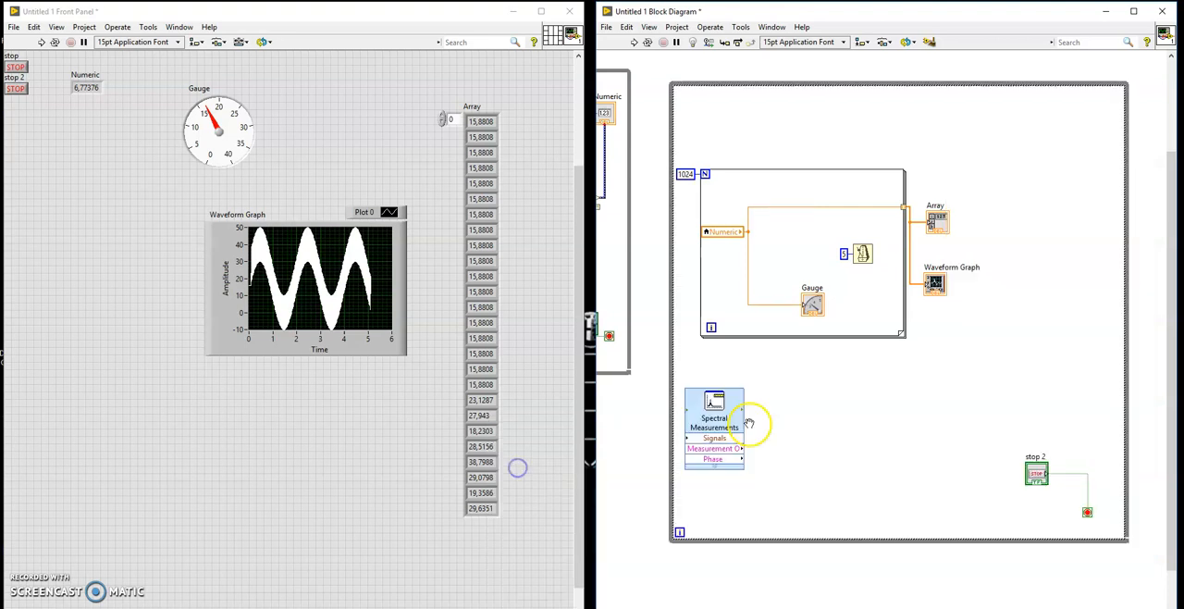
Place Spectral Measurements in the loop set to Magnitude (RMS), Linear, Window None
left_click_drag(712, 425, 962, 359)
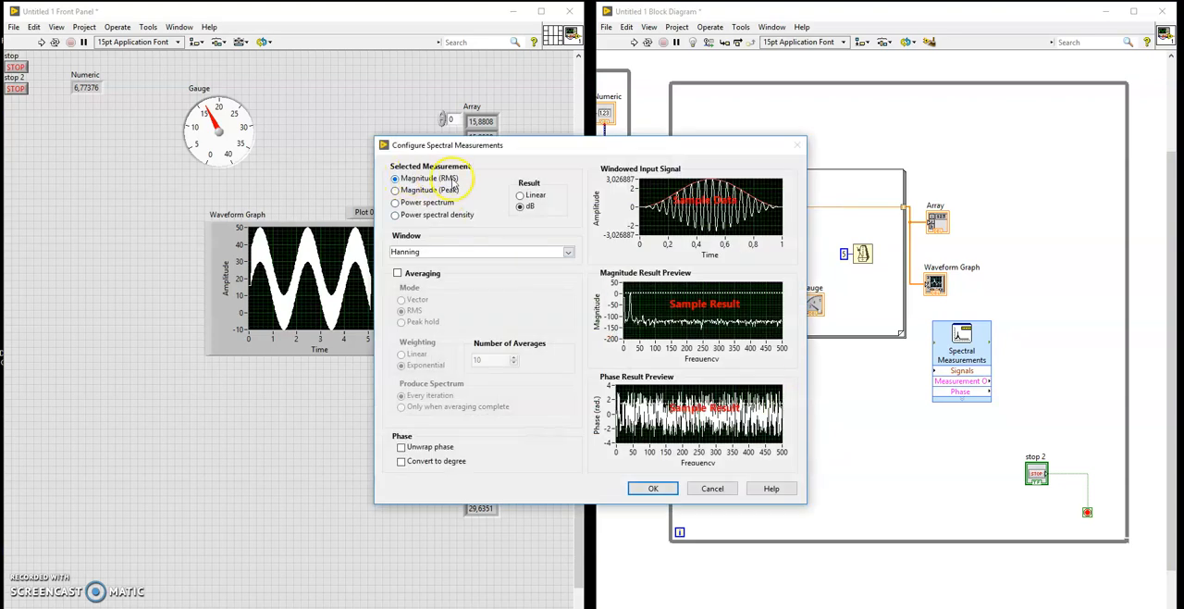
left_click(520, 196)
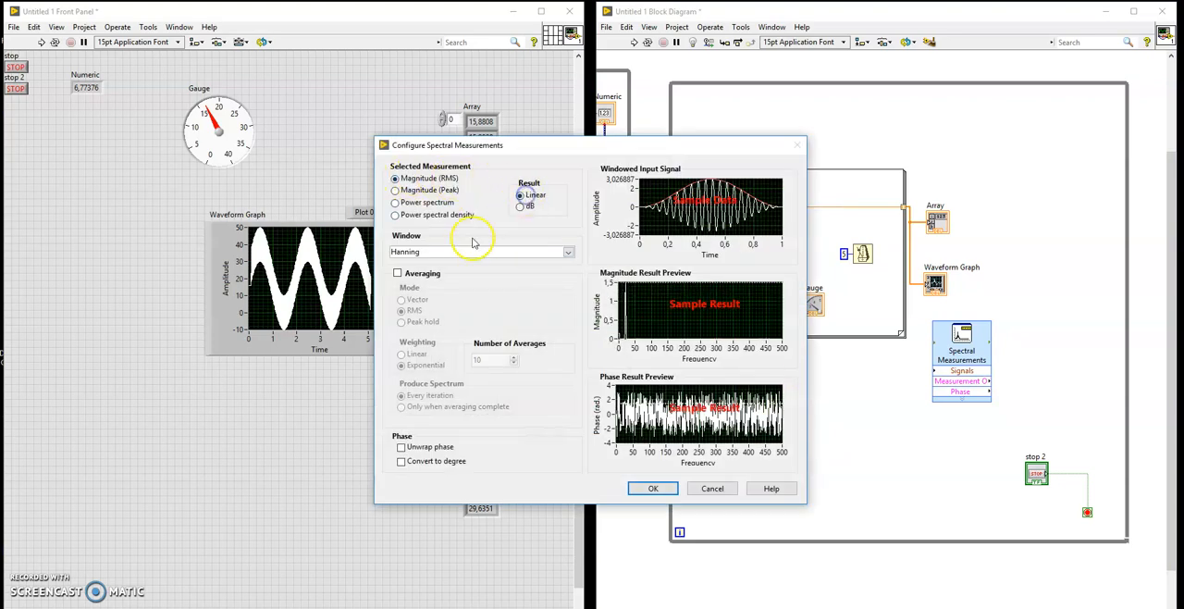
left_click(477, 252)
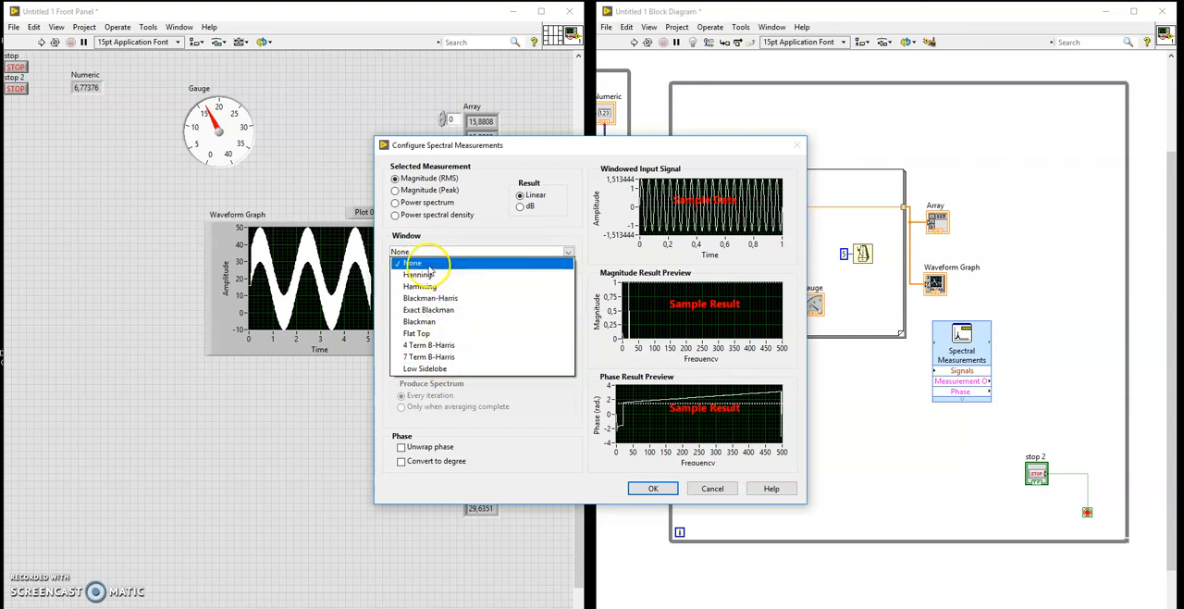
left_click(411, 263)
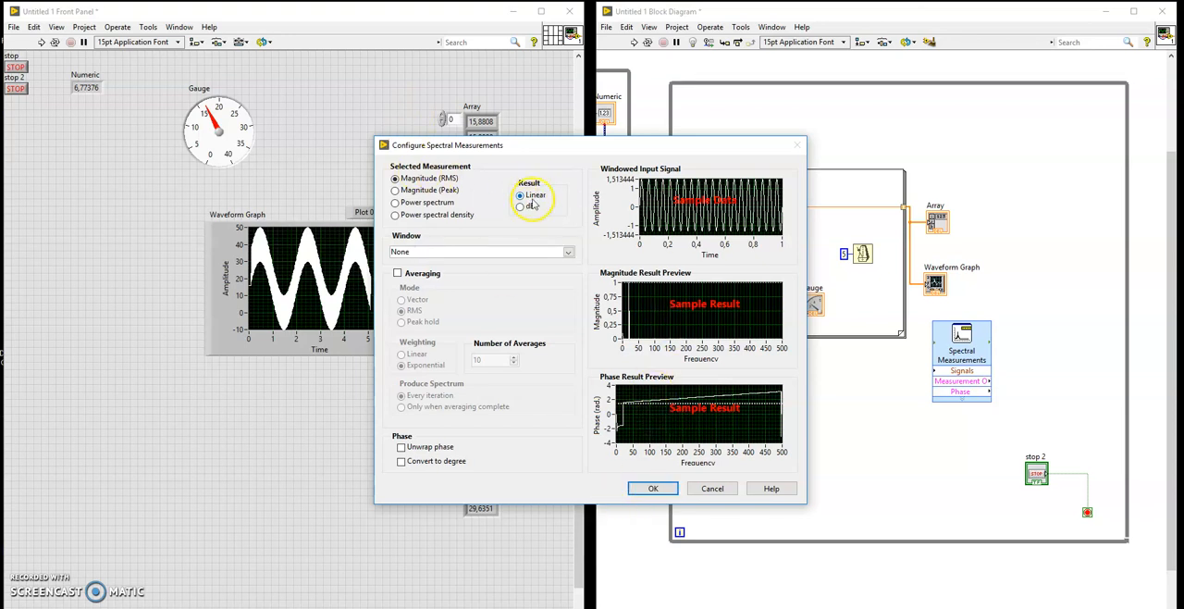
left_click(654, 489)
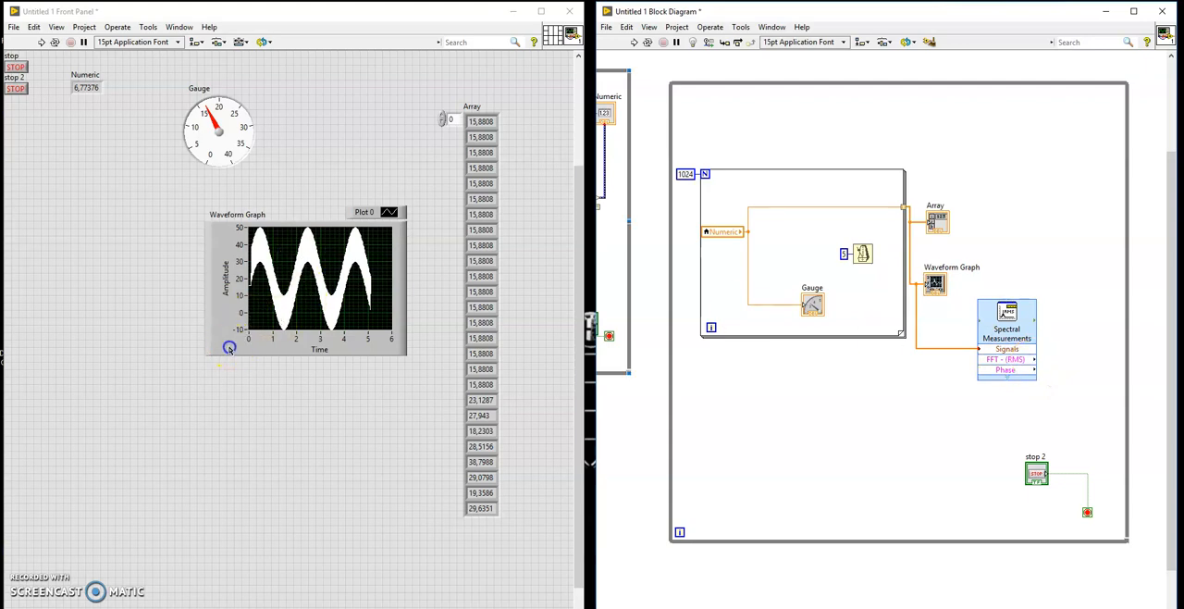
Add a second Waveform Graph 'freq' below 'time' and move its terminal beside Spectral Measurements
right_click(230, 348)
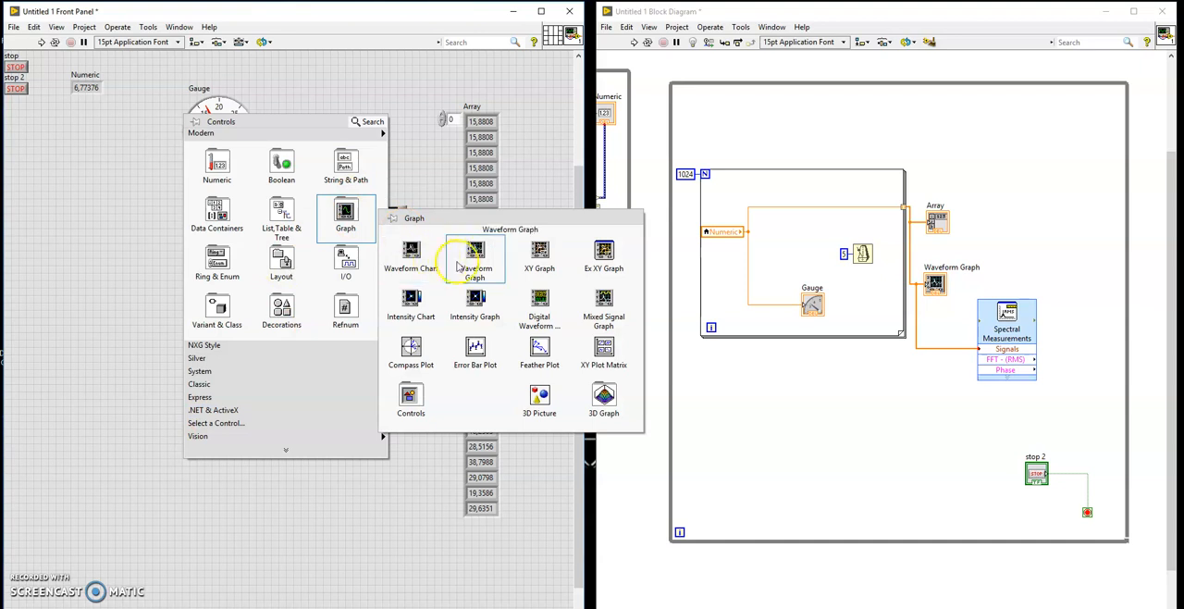
left_click(474, 256)
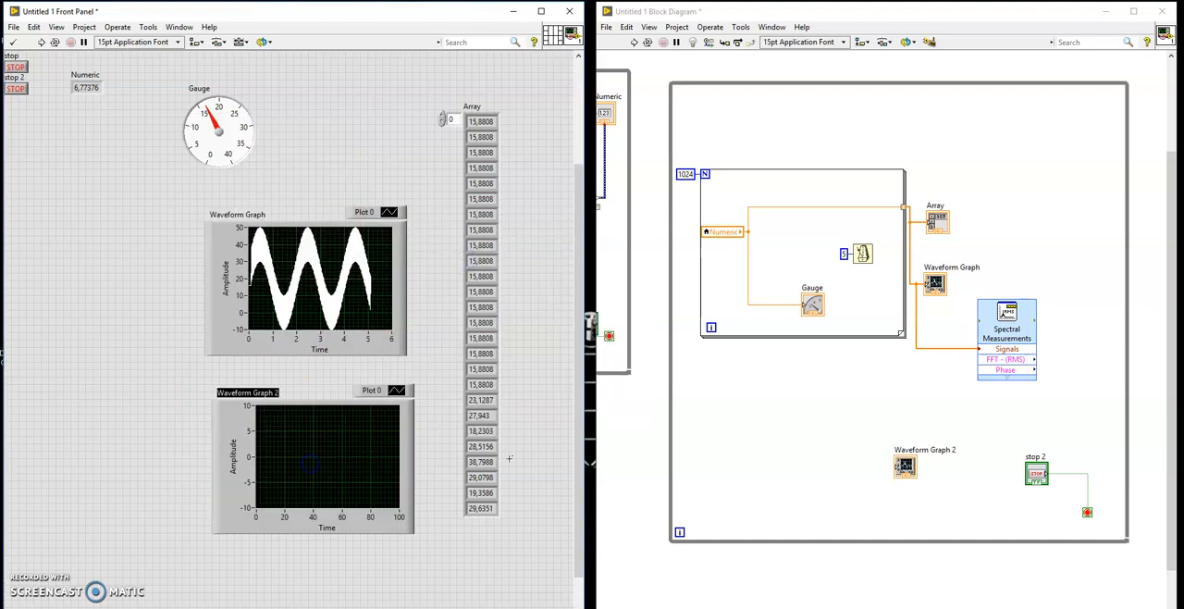
left_click(925, 448)
type("time")
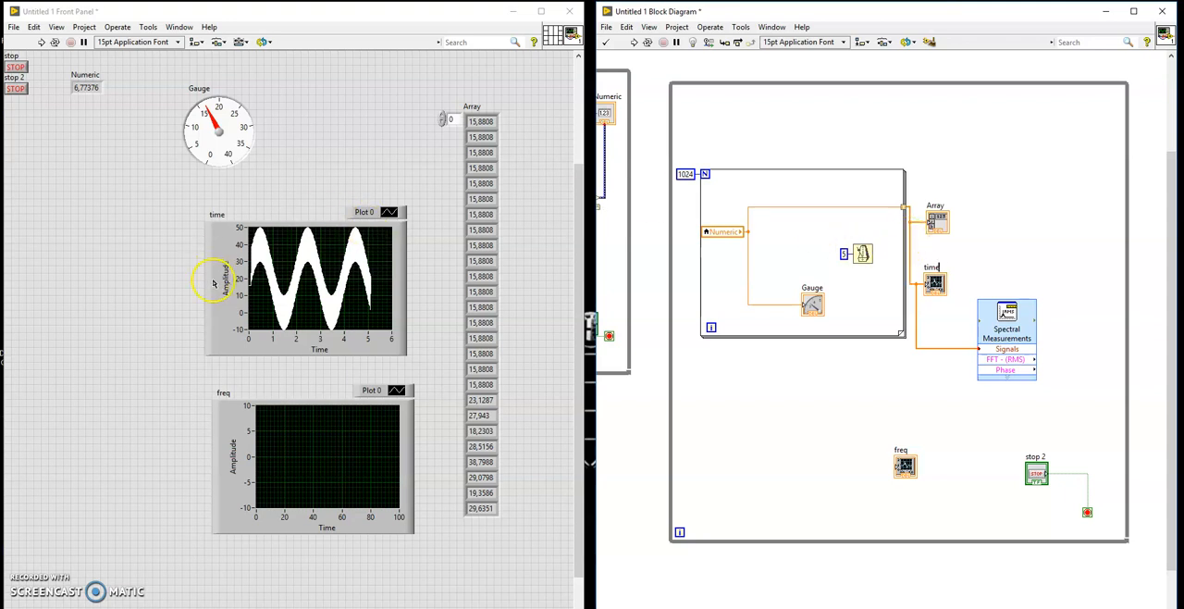
left_click_drag(905, 465, 1089, 350)
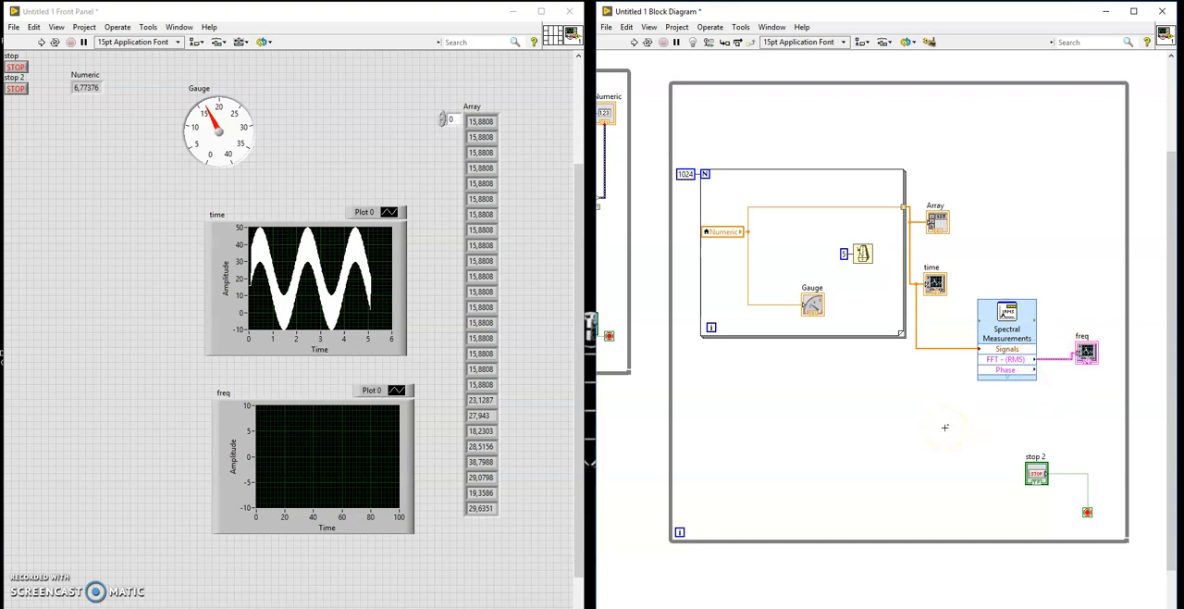
mouse_move(648, 60)
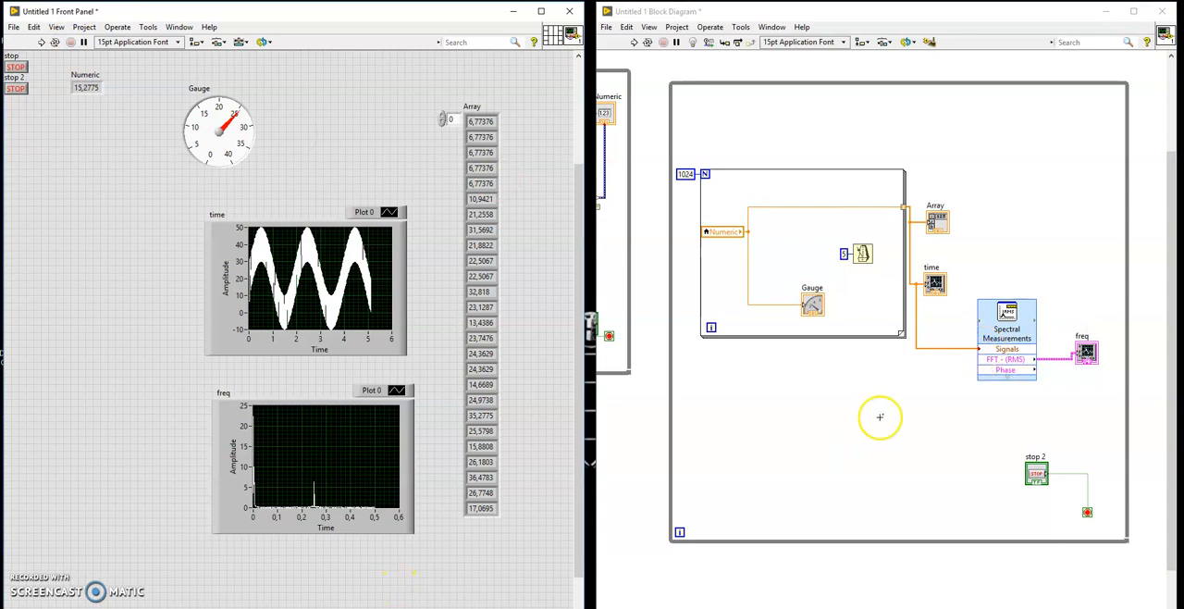
mouse_move(686, 176)
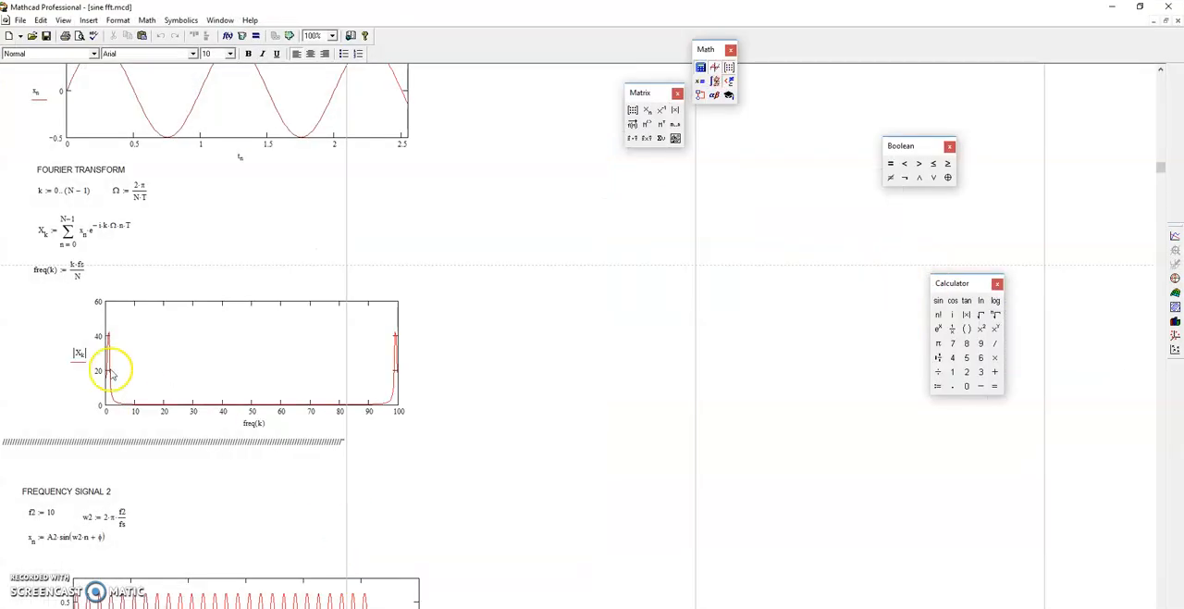
Move the freq(k) = k·fs/N definition to a new spot above the spectrum plot
left_click(74, 271)
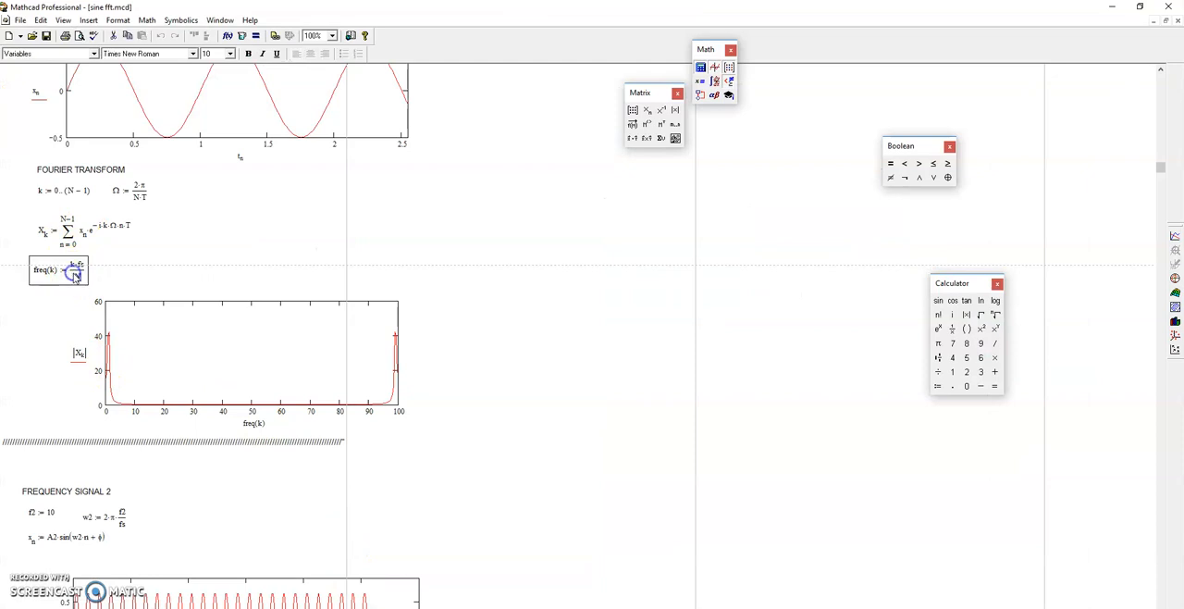
left_click(60, 271)
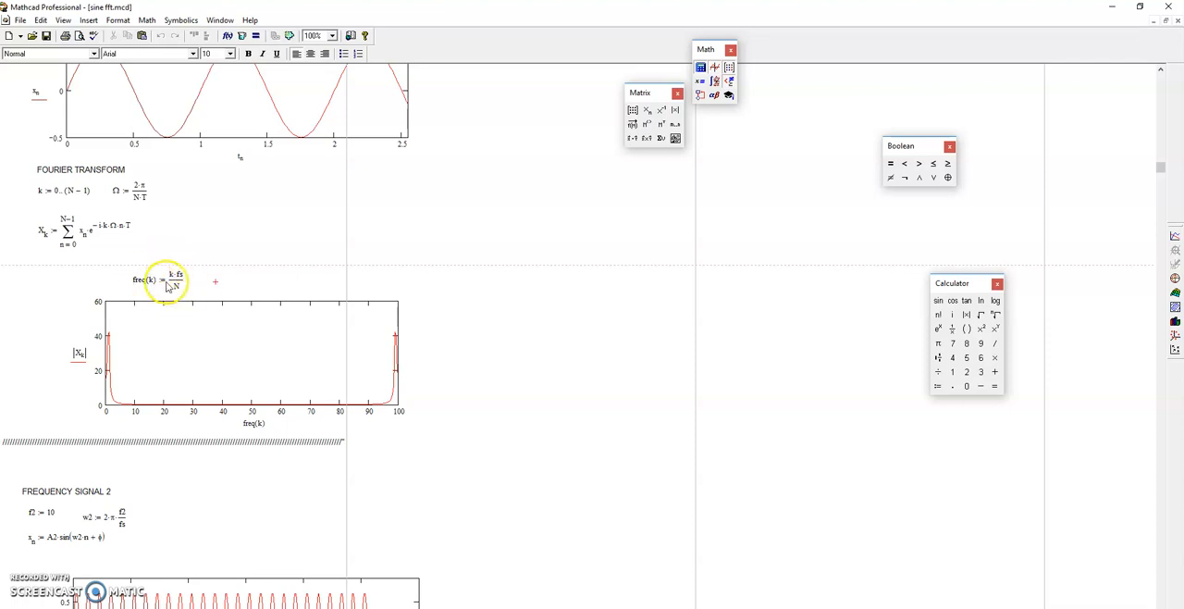
mouse_move(174, 289)
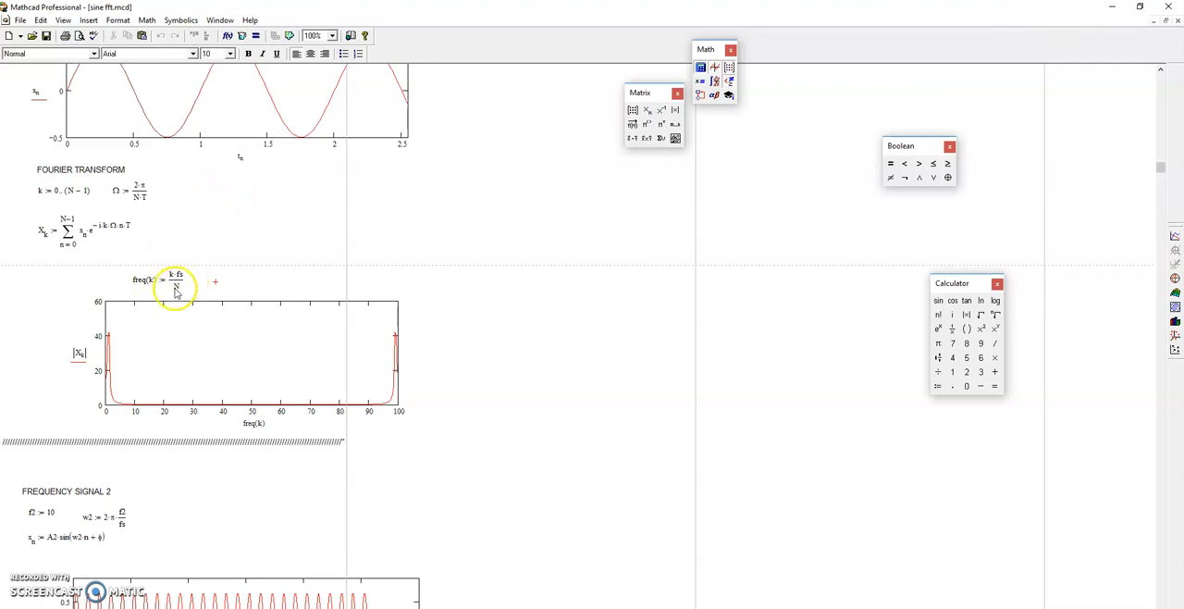
mouse_move(971, 38)
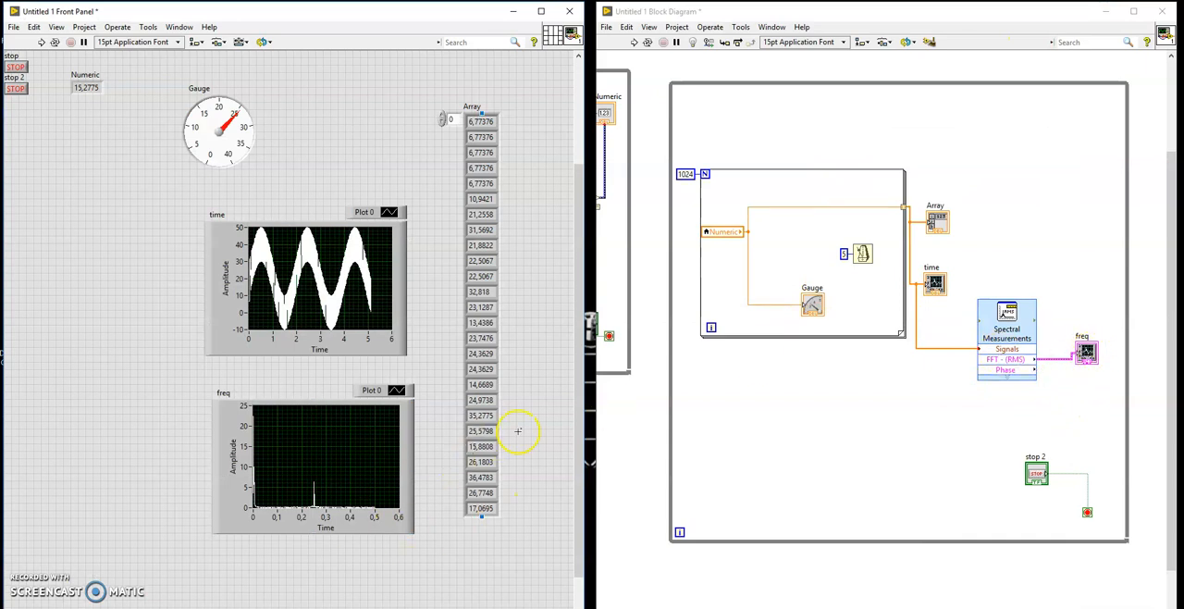
Set the freq graph's X-axis multiplier to 200 so the spectrum spike reads near 50
right_click(355, 520)
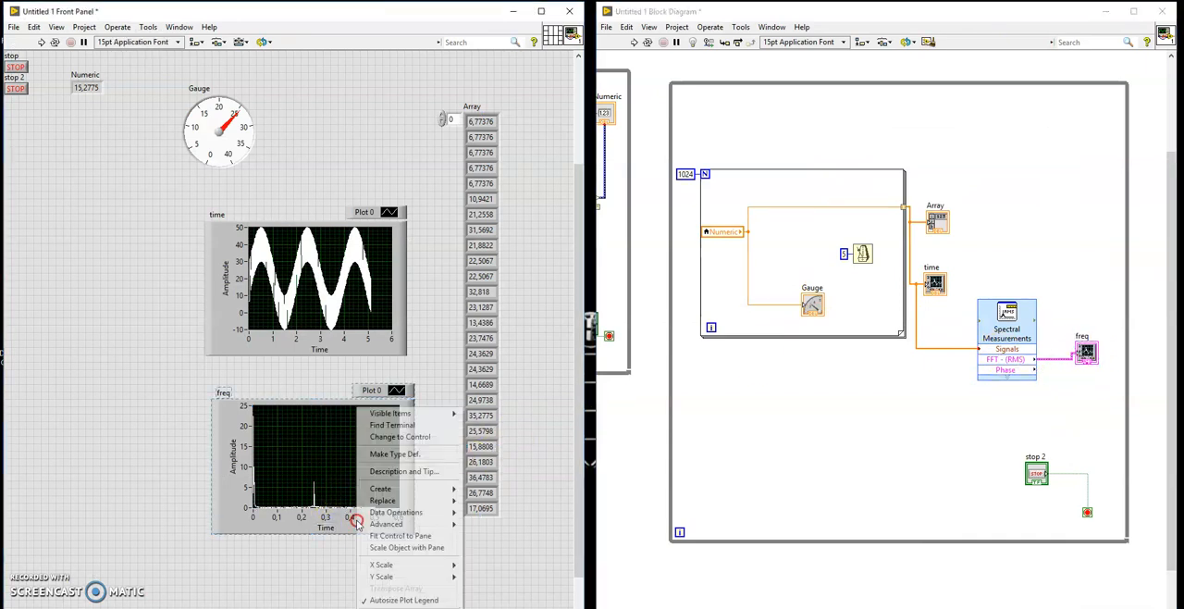
left_click(381, 565)
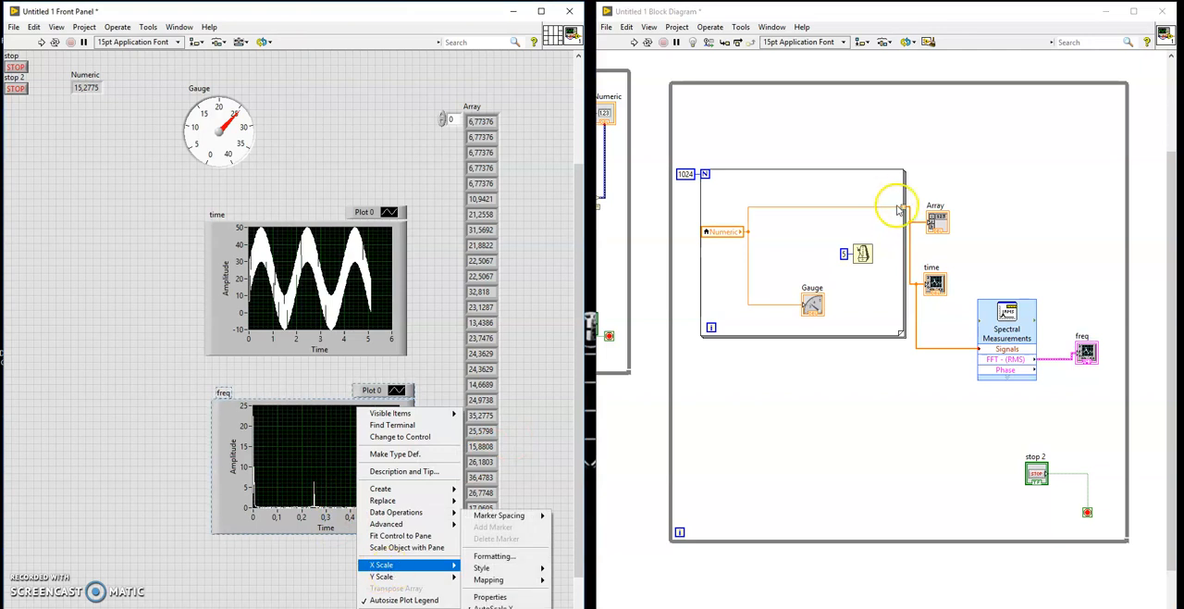
left_click(309, 583)
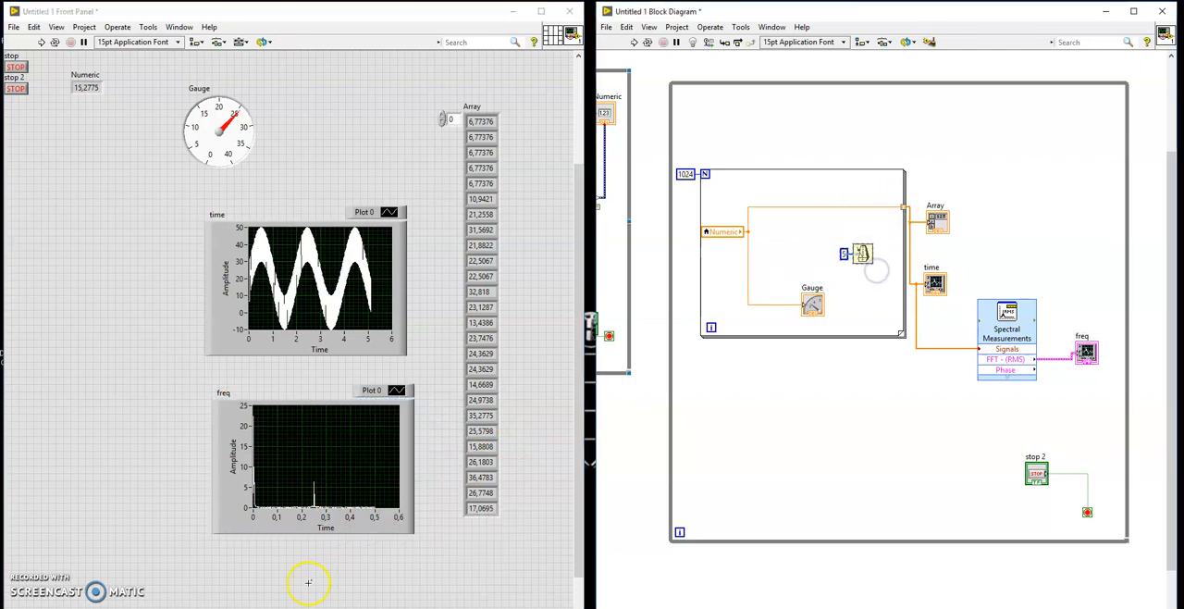
right_click(311, 463)
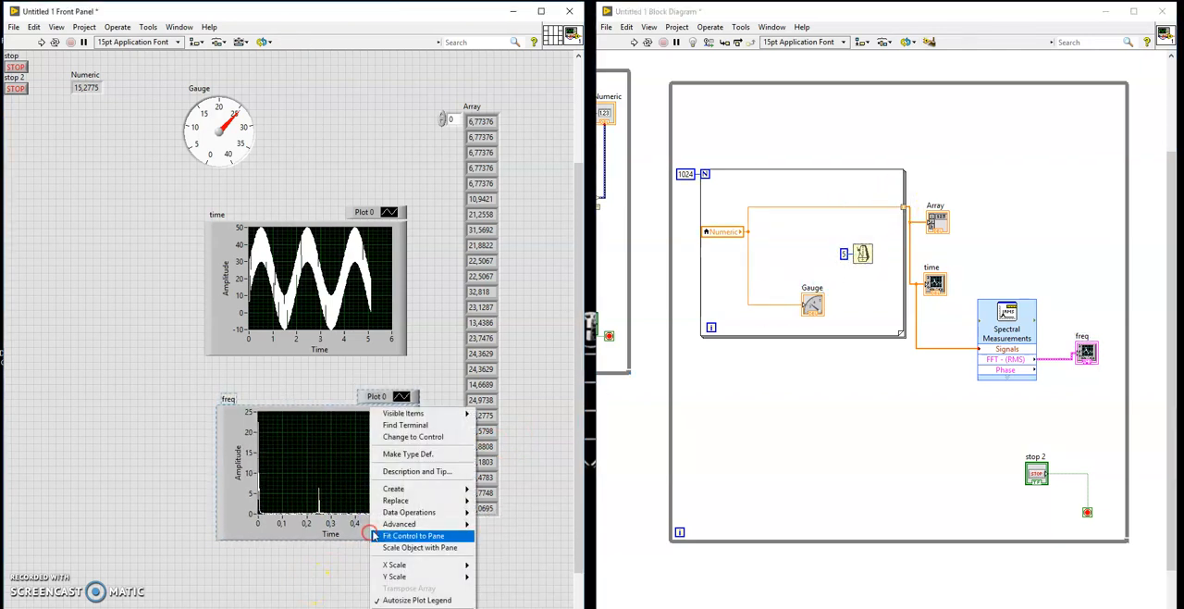
left_click(414, 535)
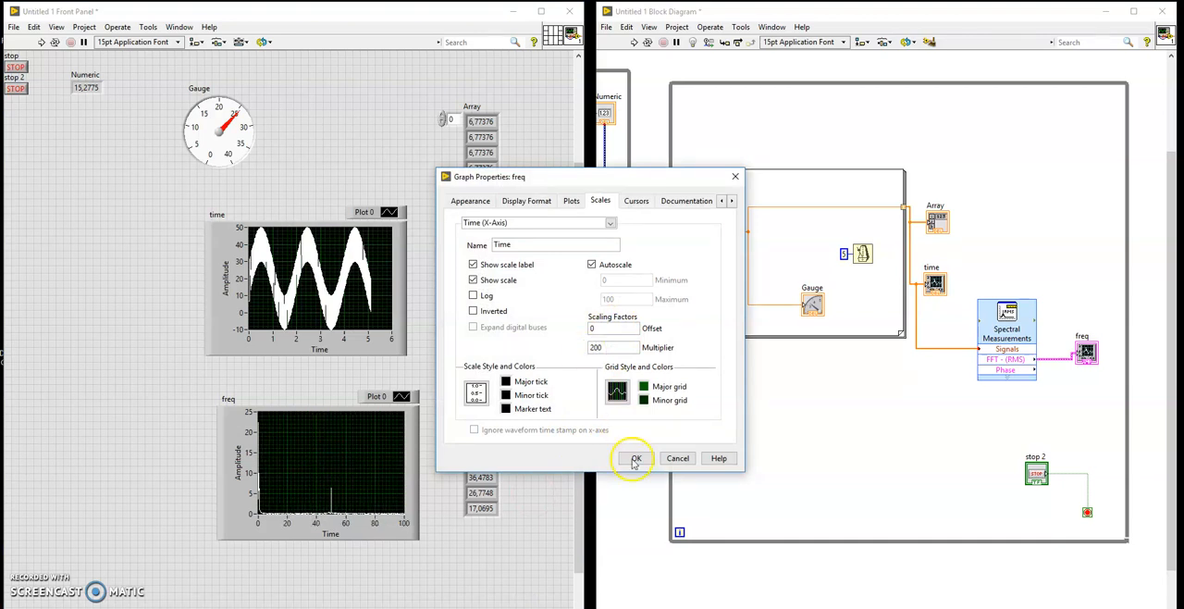
left_click(635, 459)
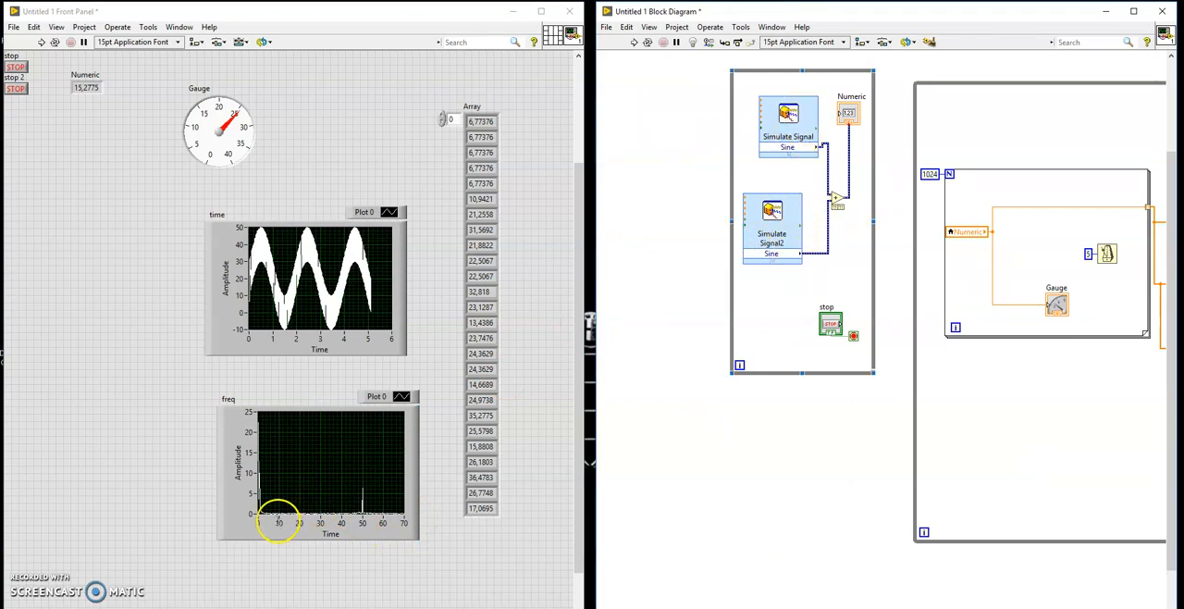
mouse_move(268, 511)
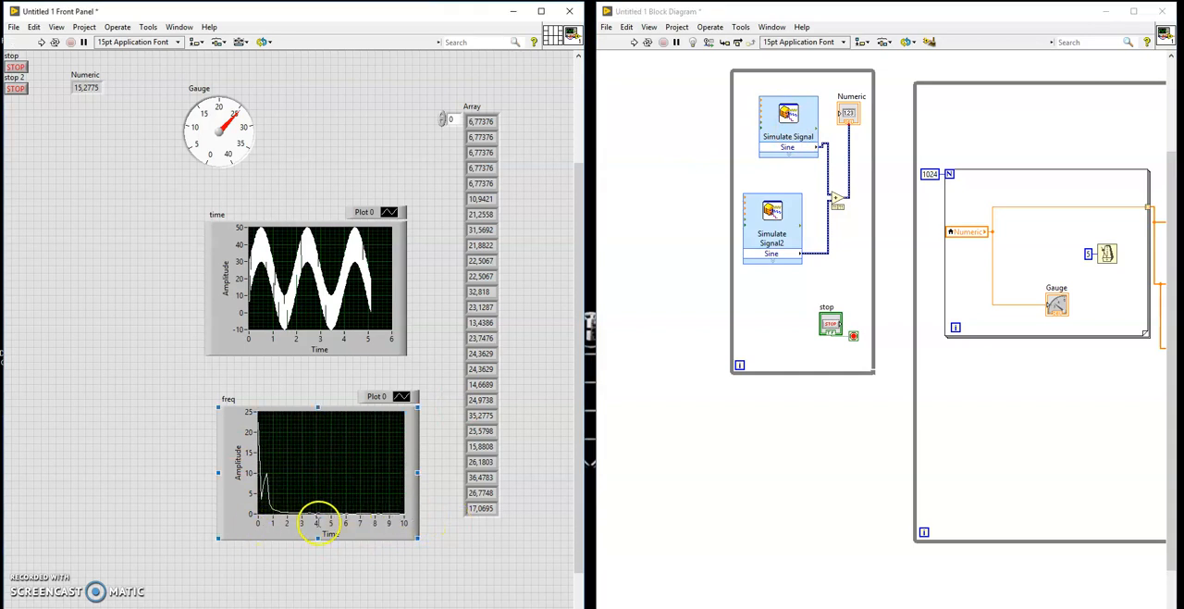
mouse_move(824, 128)
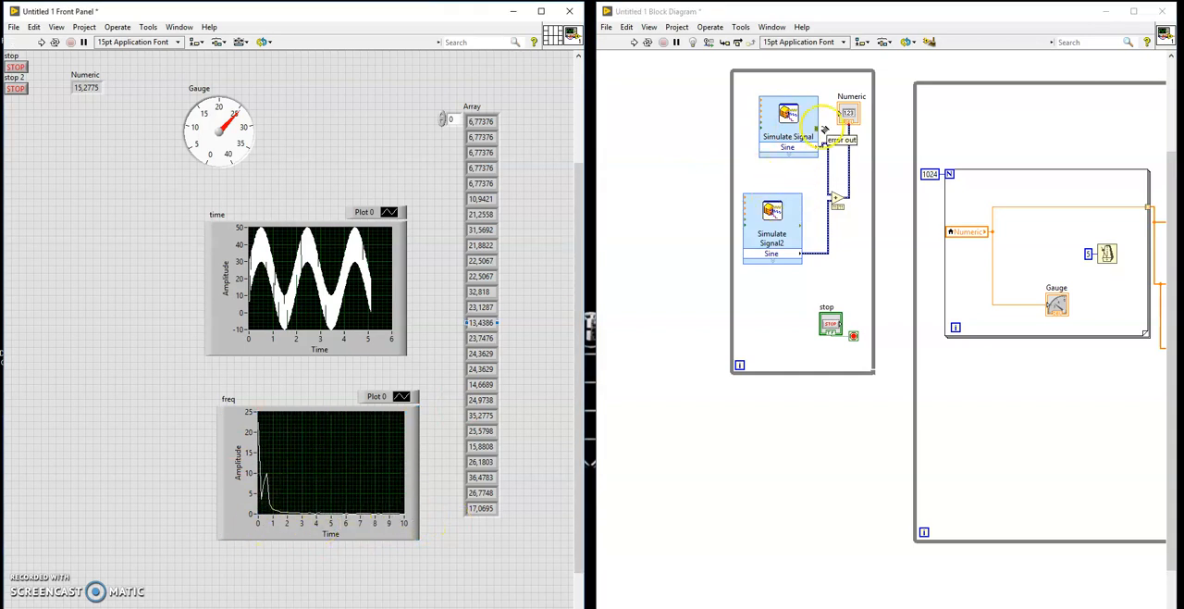
Change the first Simulate Signal sine's frequency and rerun so the spectrum shows two separate spikes
double_click(788, 113)
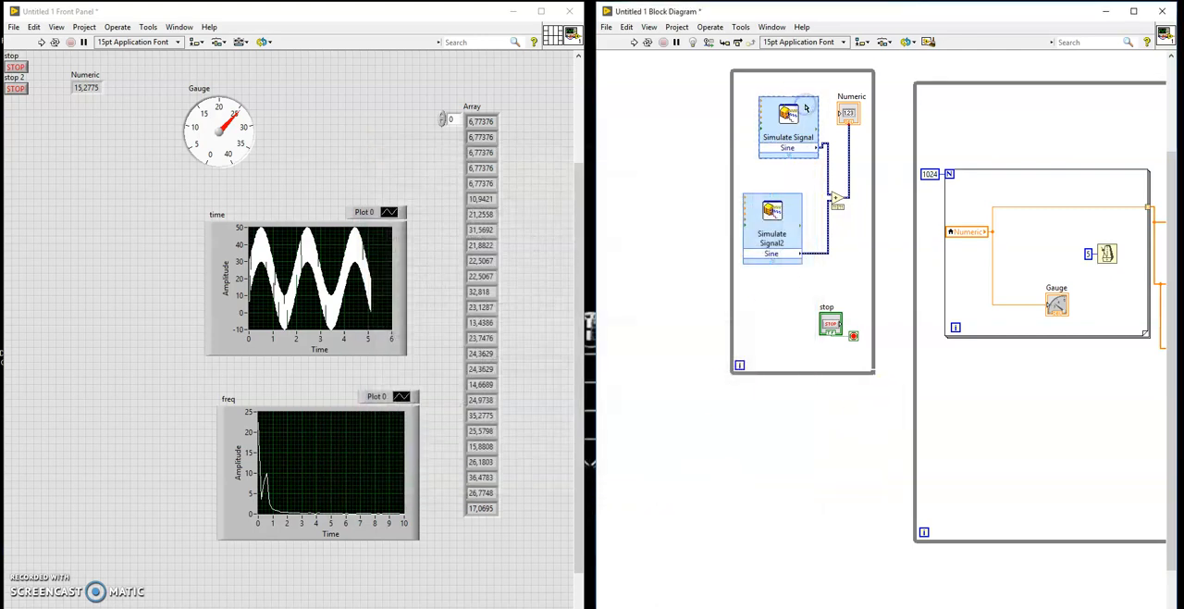
left_click(774, 211)
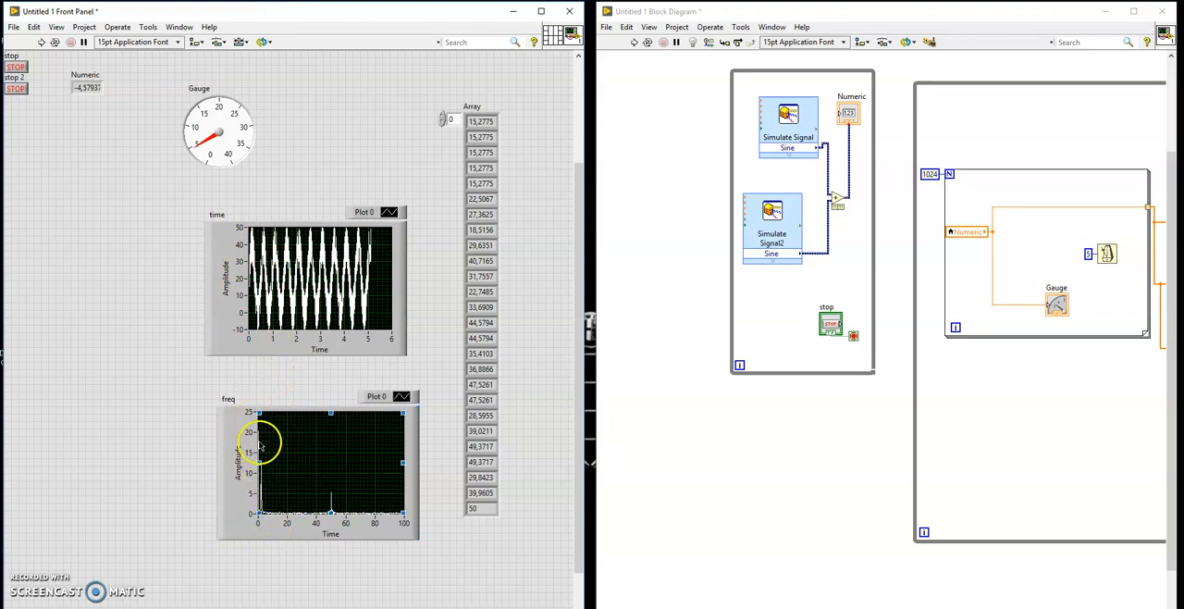
mouse_move(311, 435)
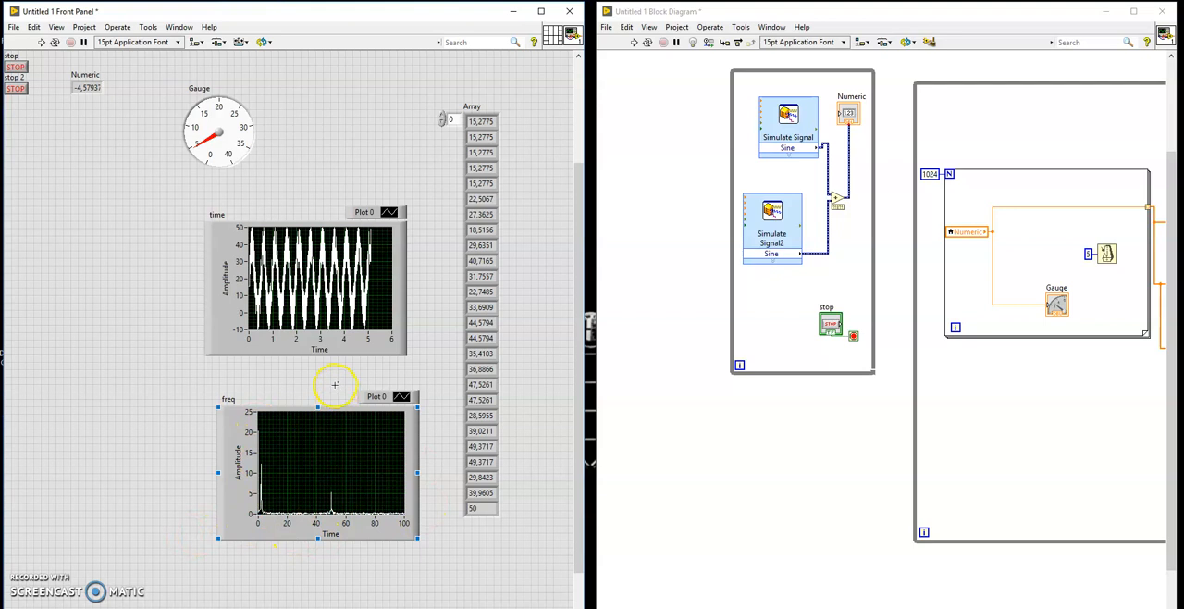
mouse_move(269, 464)
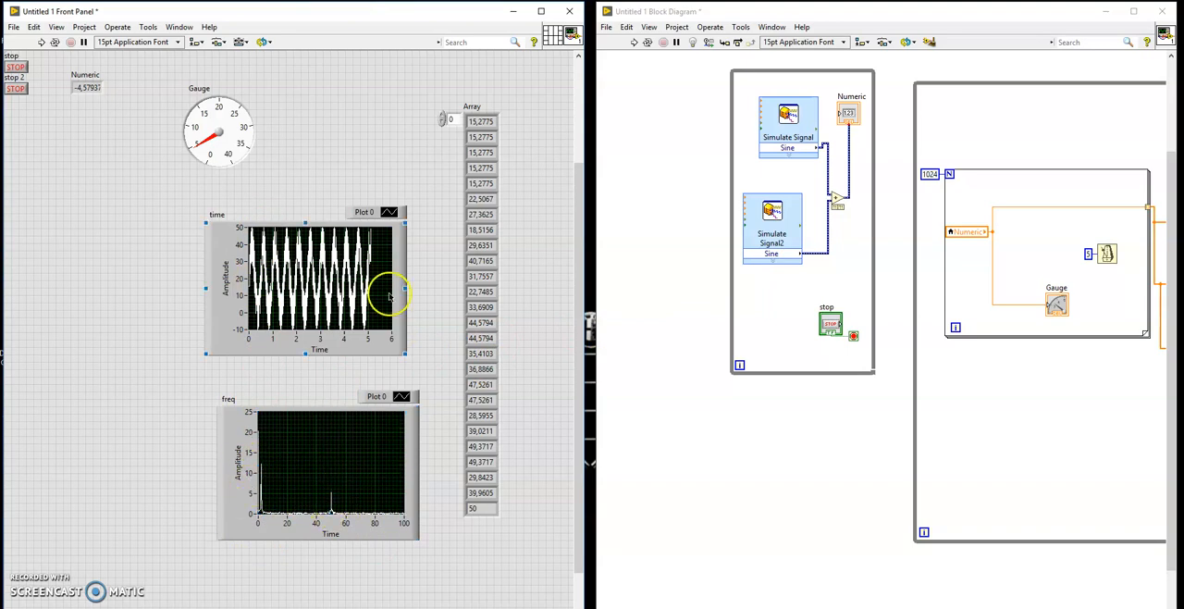
Set Simulate Signal2's amplitude to 20 and rerun the VI to see the new waveform
double_click(773, 213)
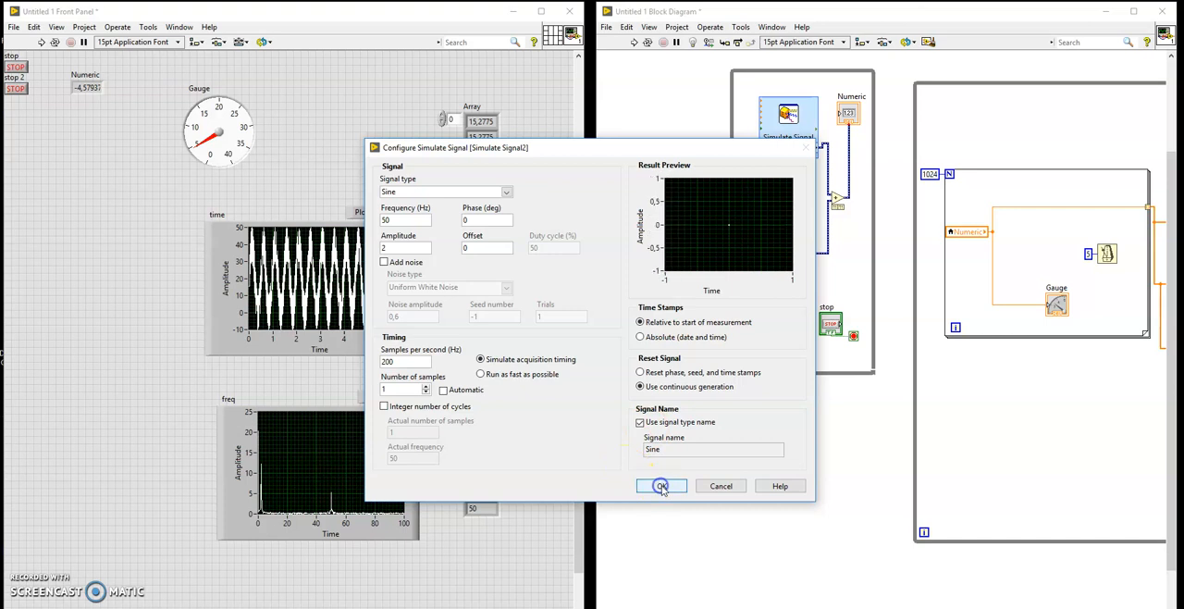
left_click(659, 484)
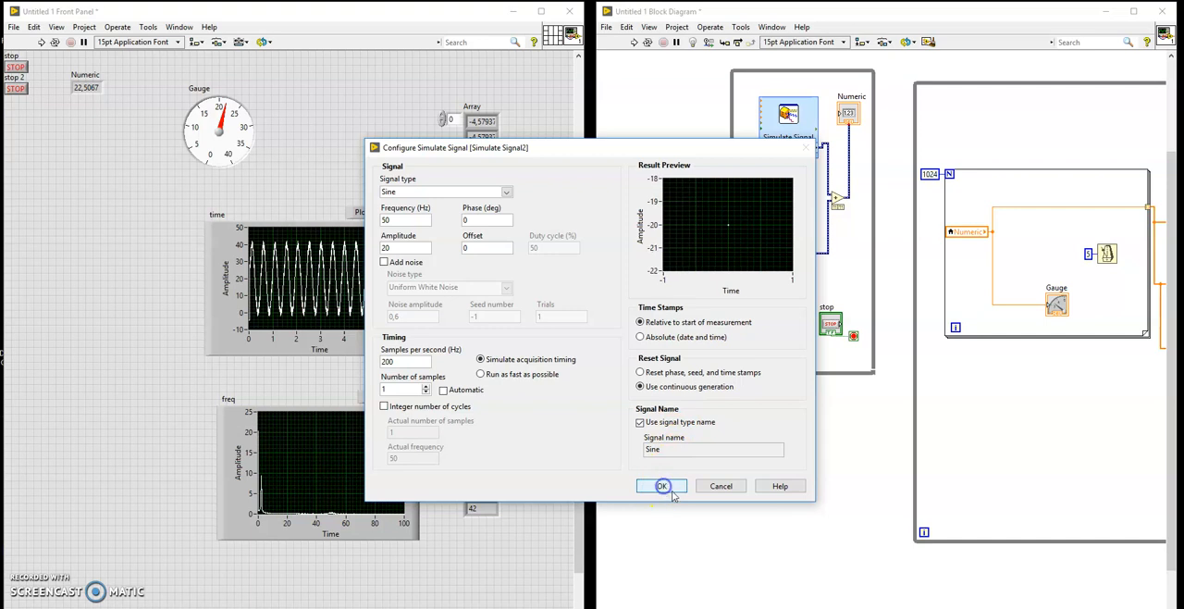
left_click(663, 485)
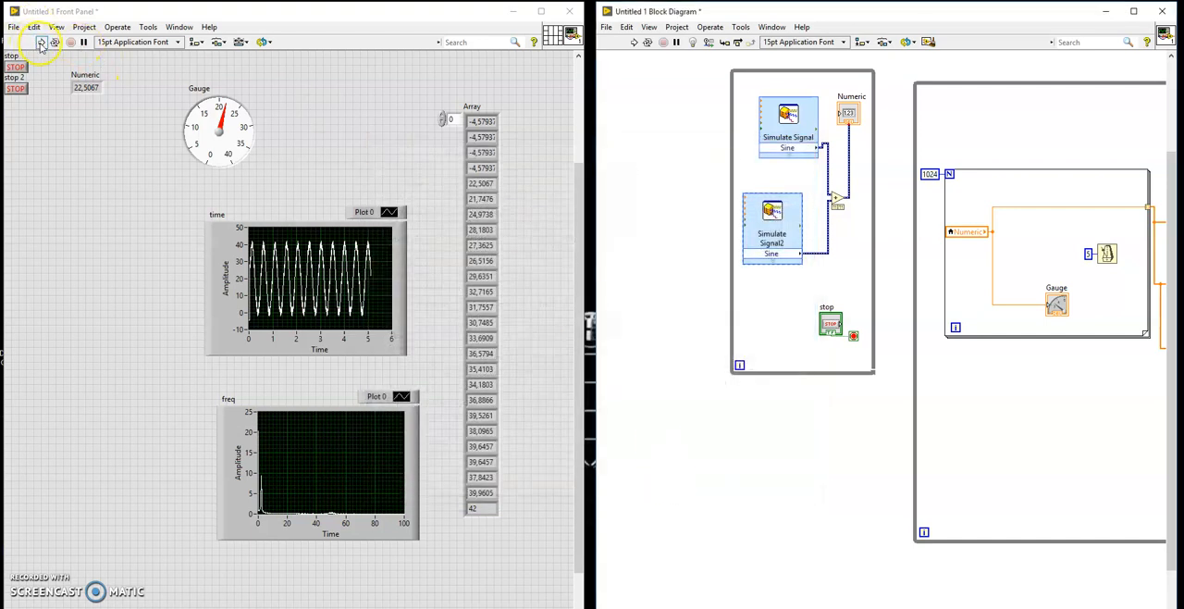
left_click(41, 40)
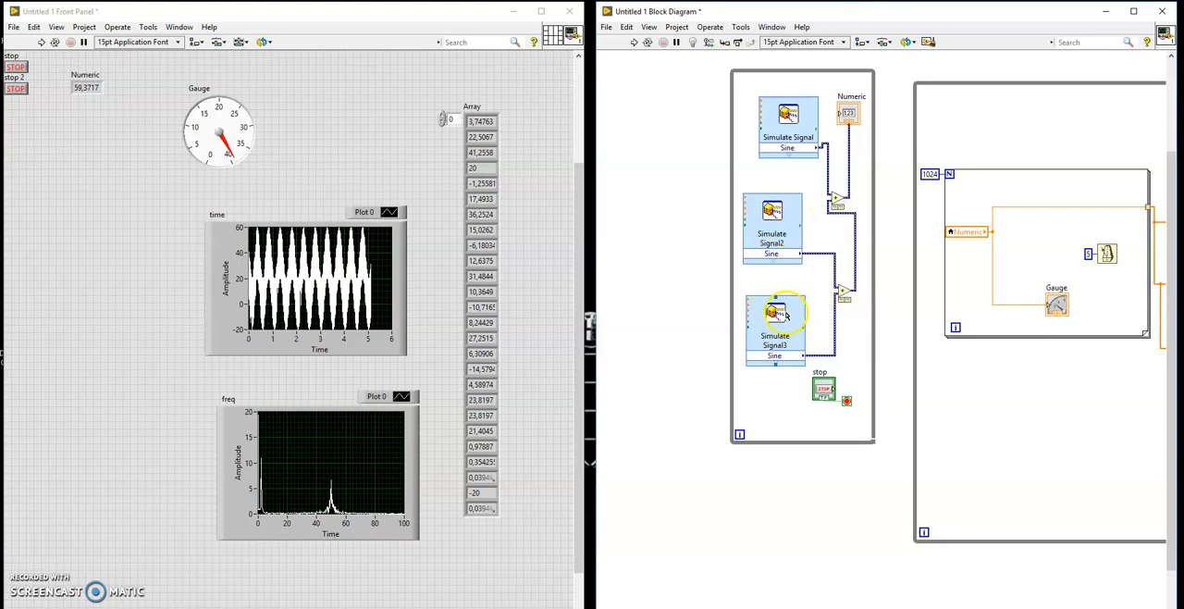
Set Simulate Signal3 to a 70 Hz sine and rerun the VI with three summed sines
double_click(775, 324)
type("10")
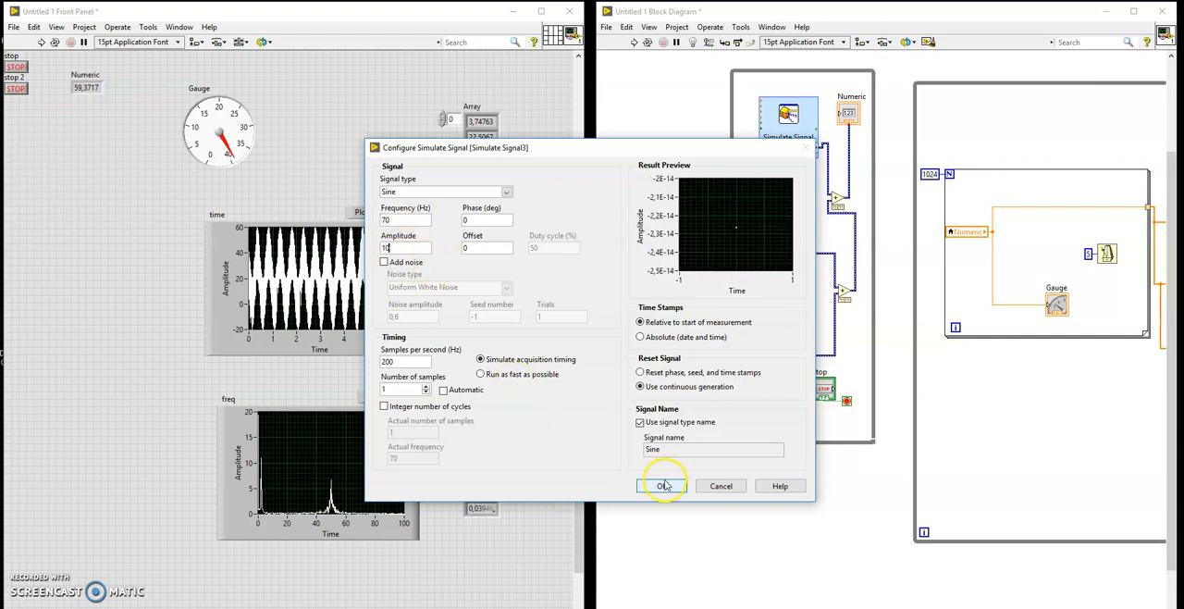
left_click(662, 485)
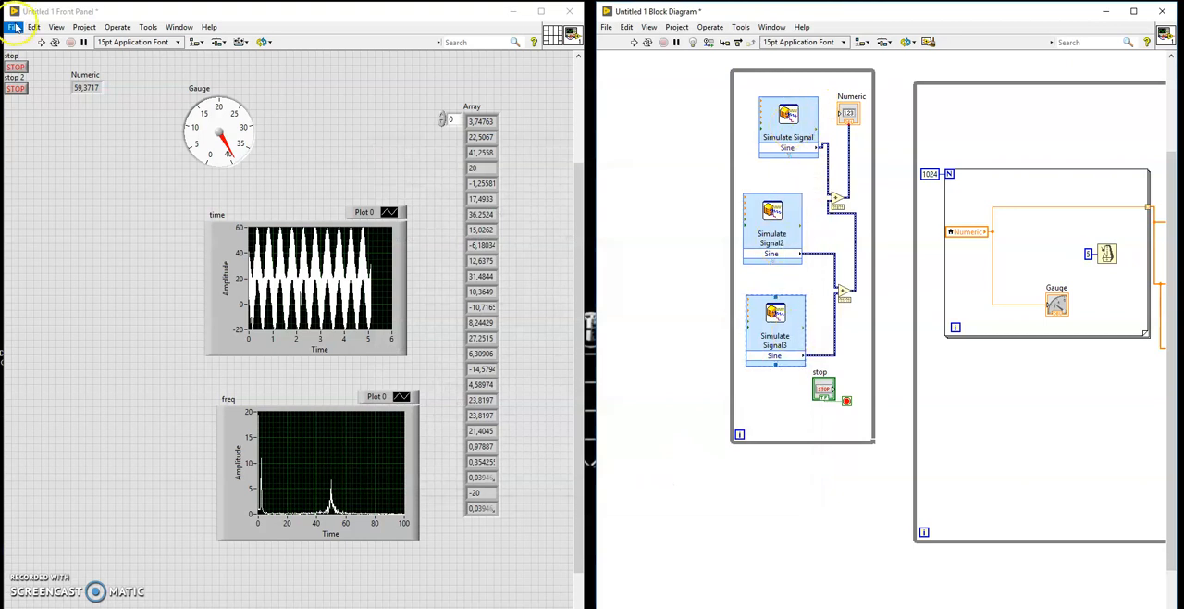
left_click(41, 41)
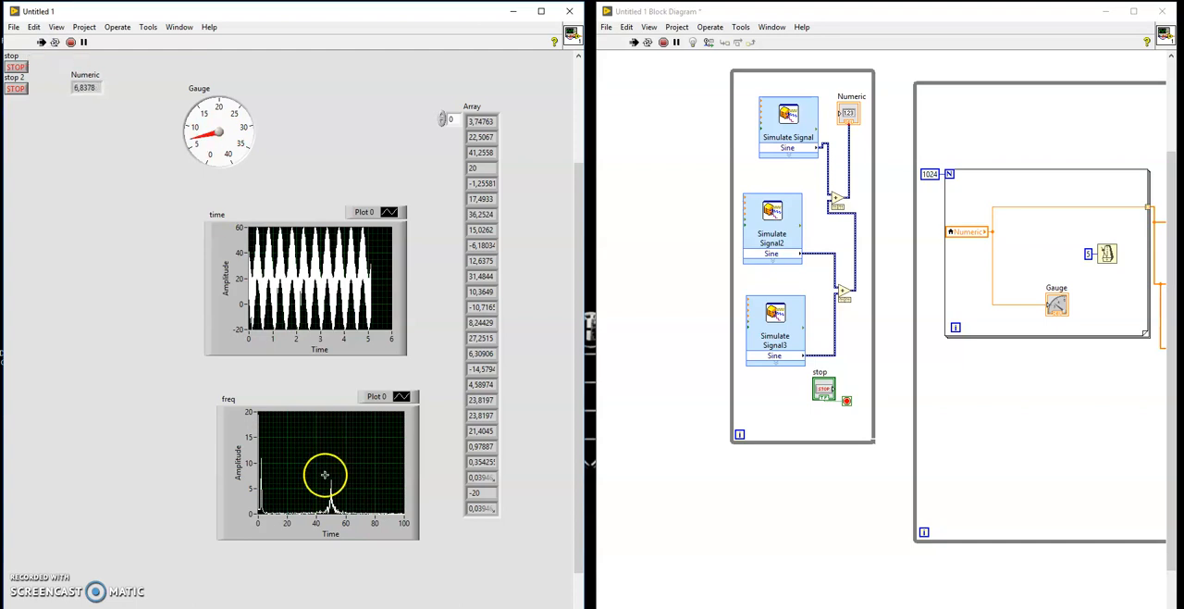
mouse_move(266, 537)
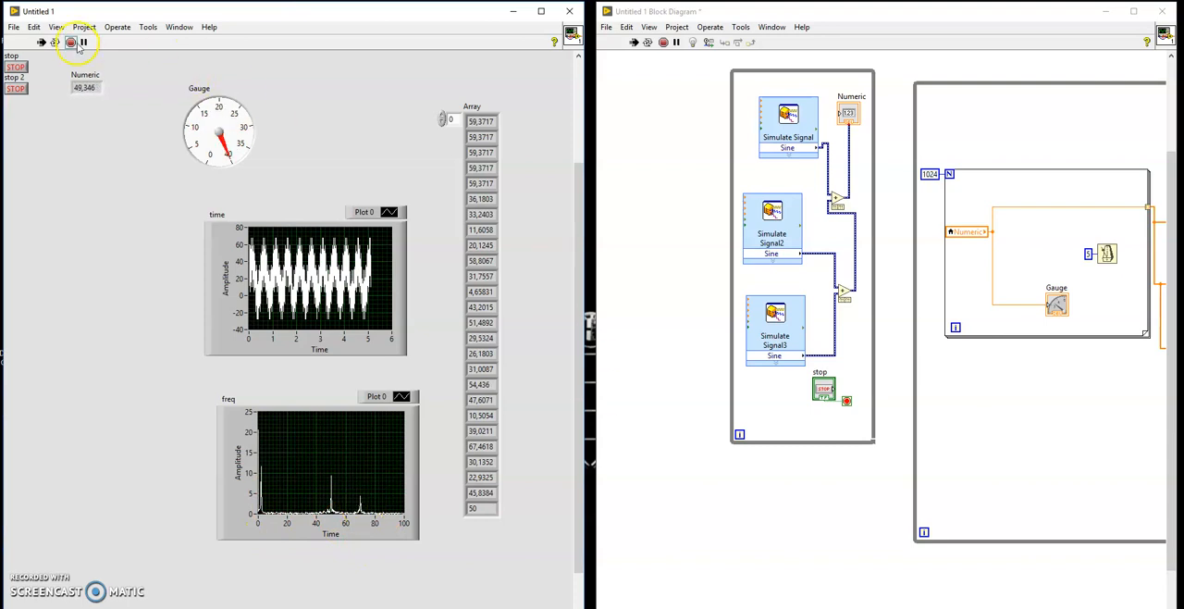
Abort execution, leaving the three spectrum spikes including the one near 70 on the graph
left_click(70, 43)
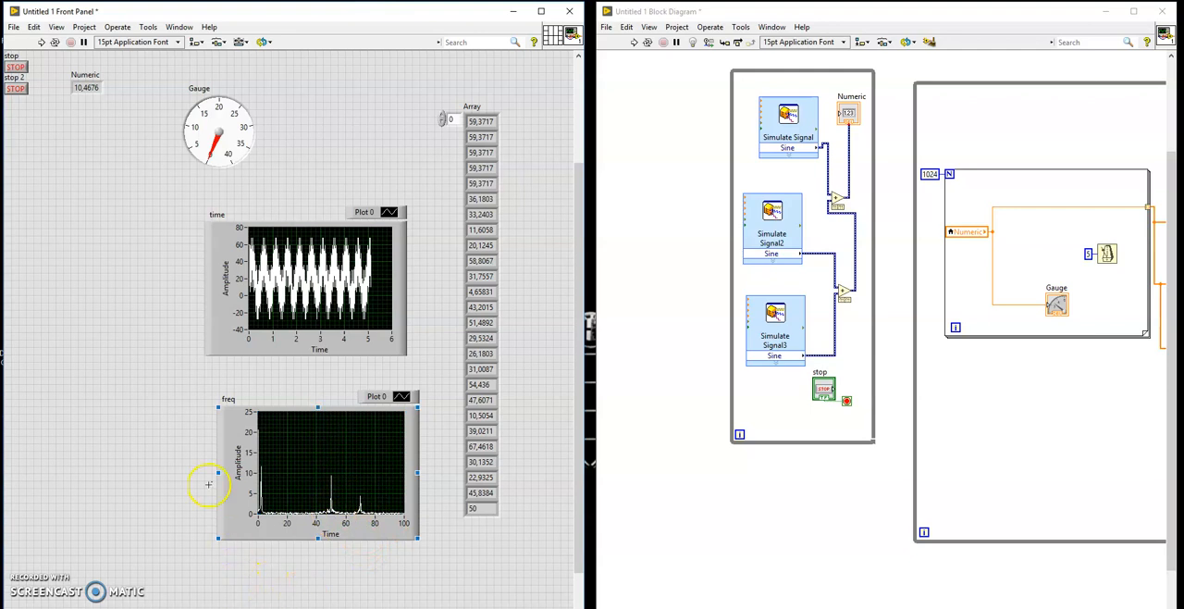
mouse_move(677, 385)
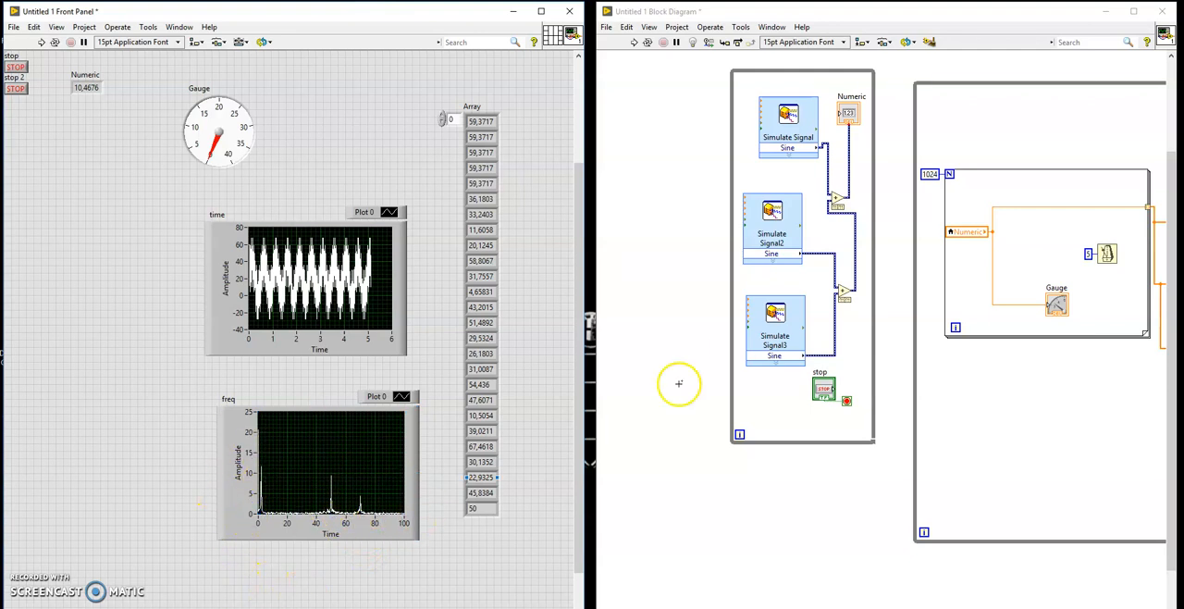
mouse_move(844, 311)
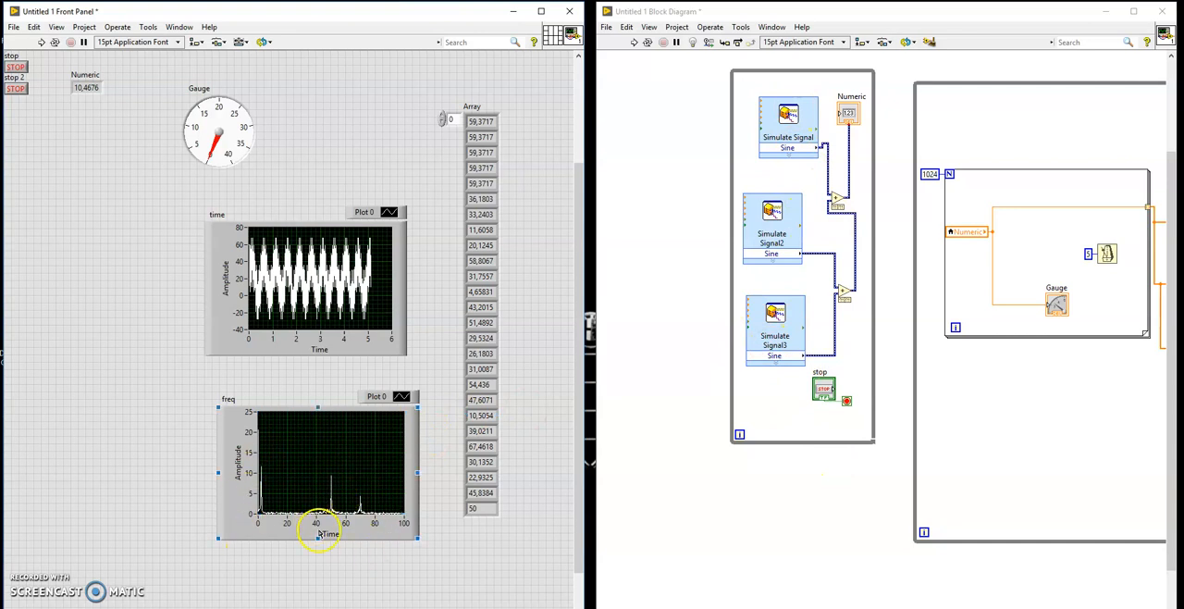
mouse_move(833, 57)
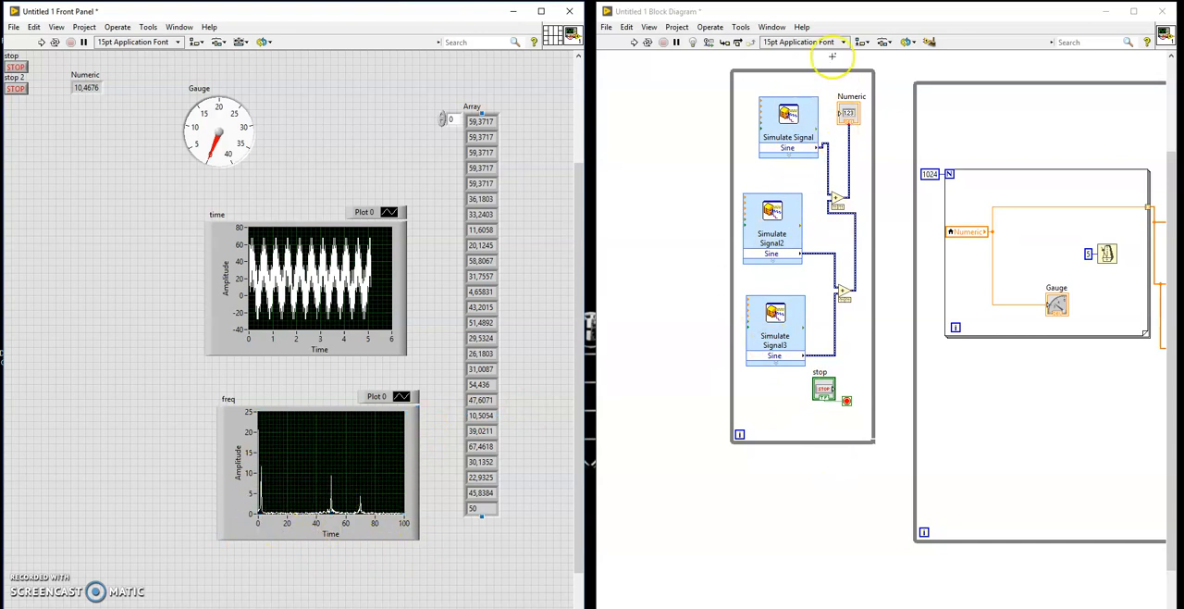
mouse_move(581, 182)
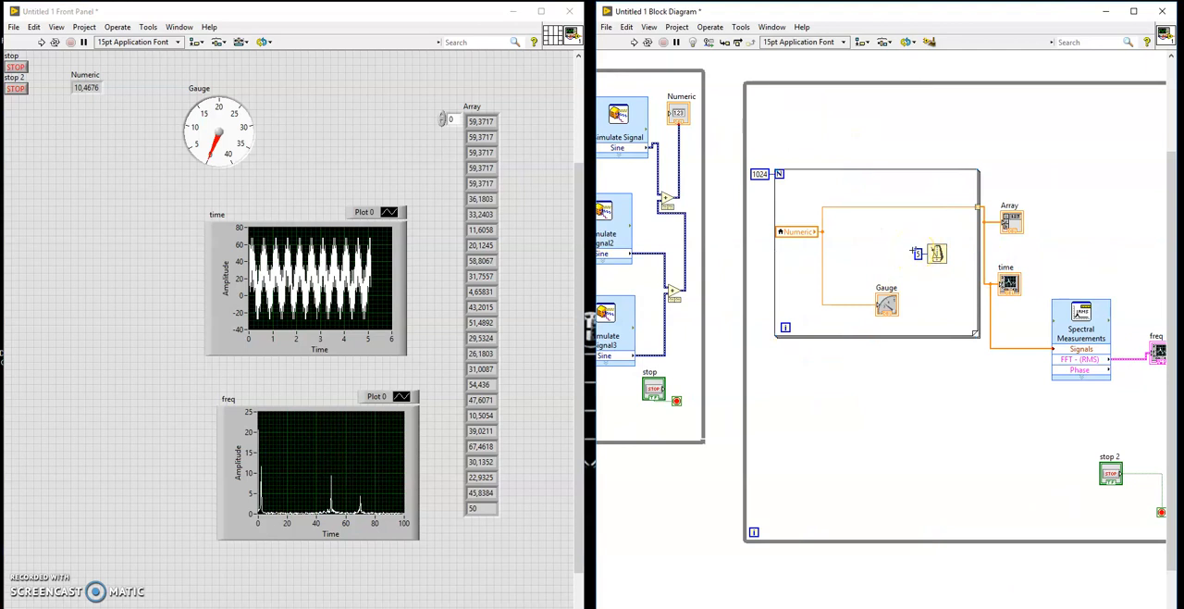
mouse_move(335, 481)
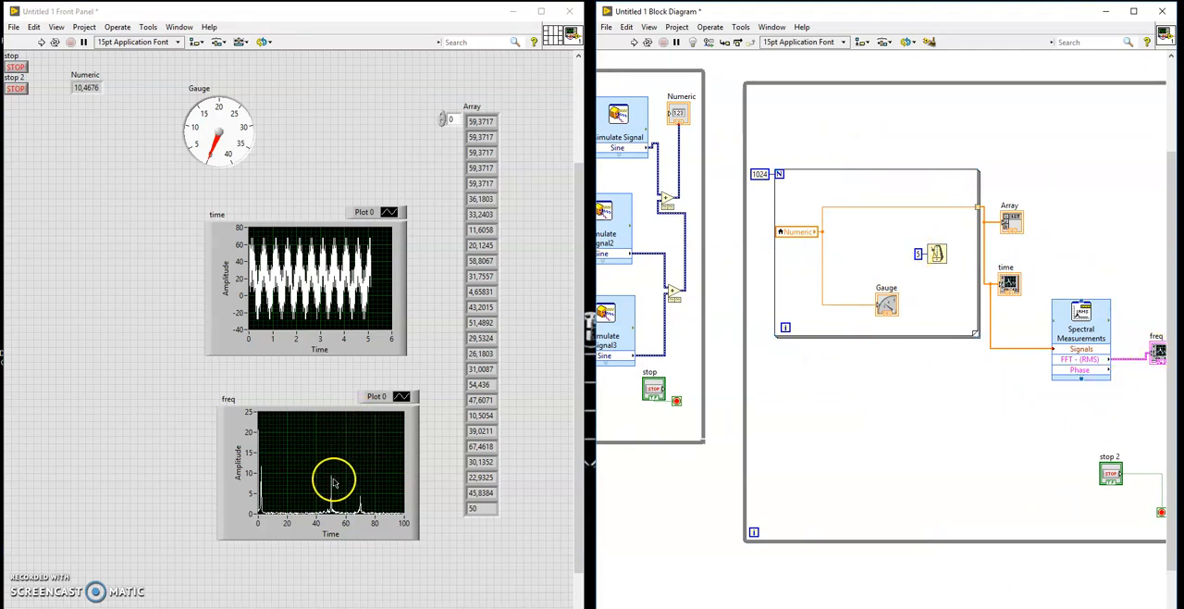